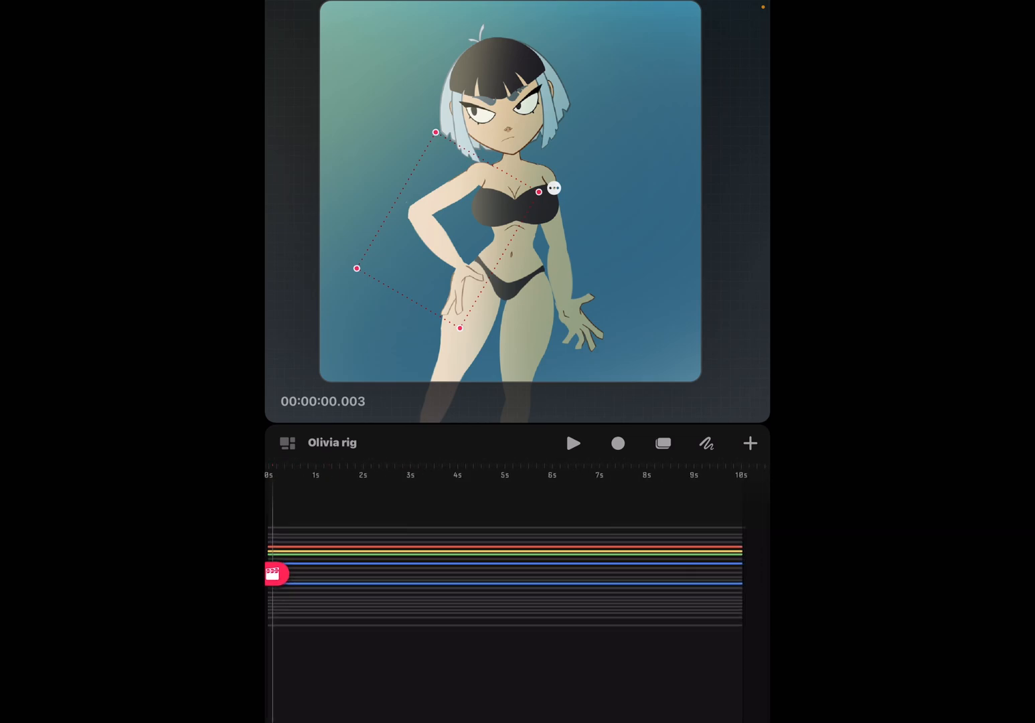
# Step: Select the Olivia rig track so its layered tracks can be expanded in the timeline
pyautogui.click(573, 444)
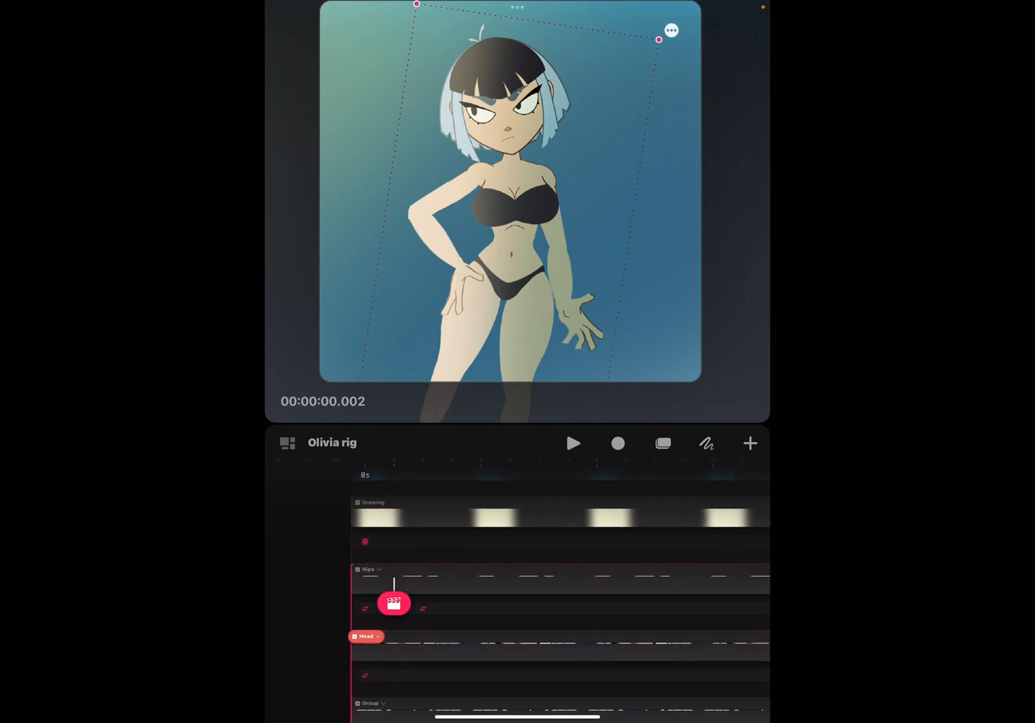
pyautogui.scroll(-3)
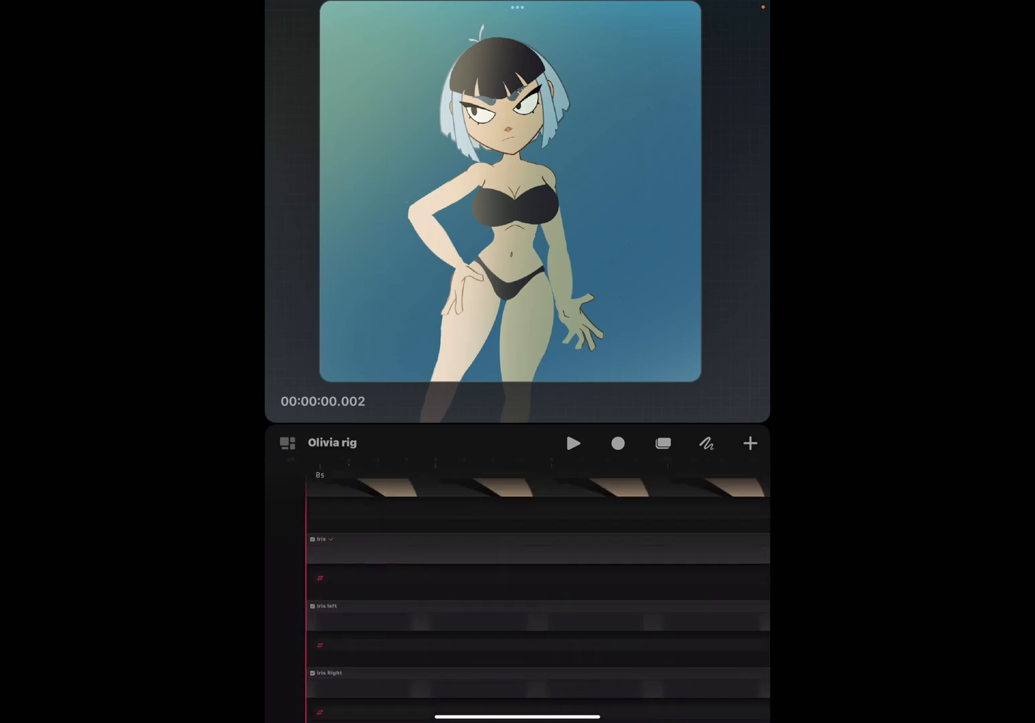
pyautogui.scroll(-3)
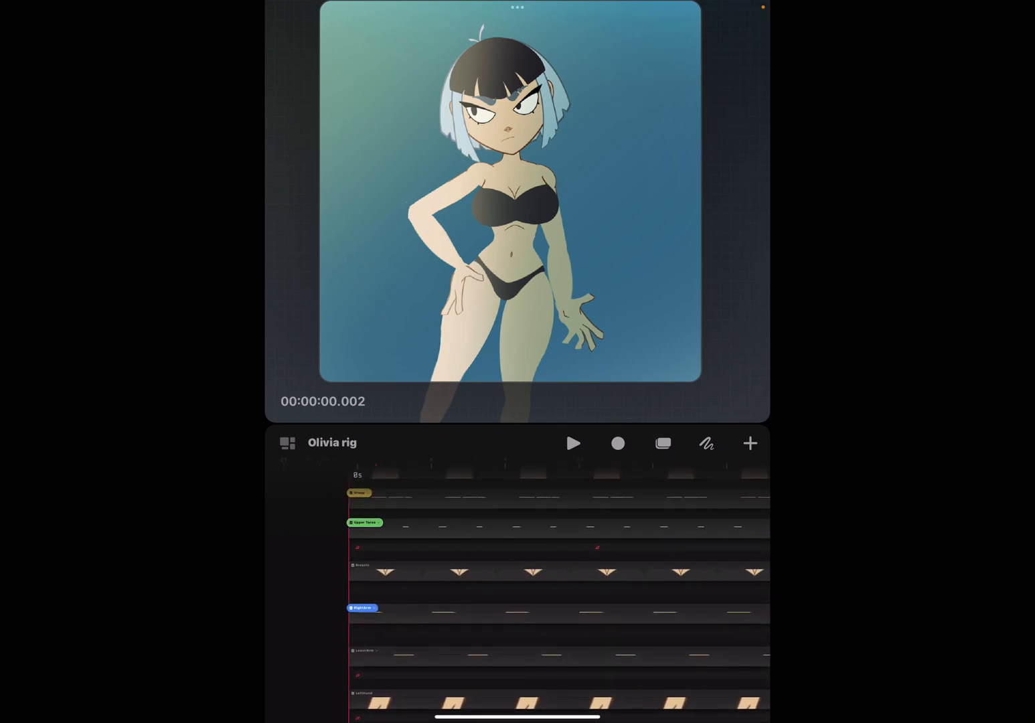
pyautogui.scroll(-3)
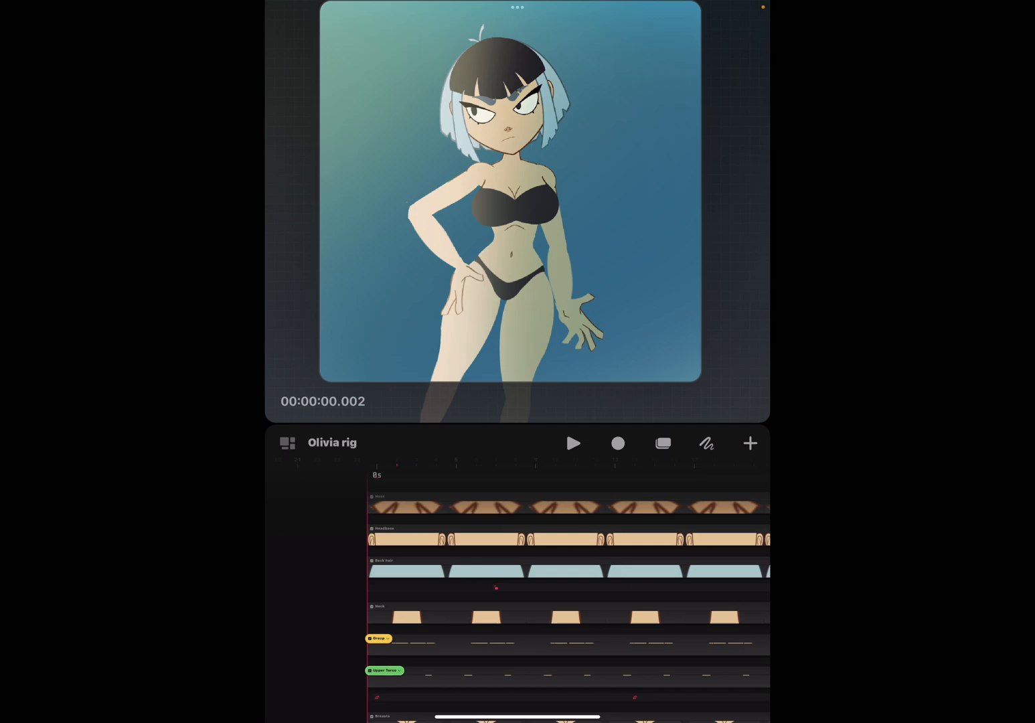
pyautogui.scroll(-3)
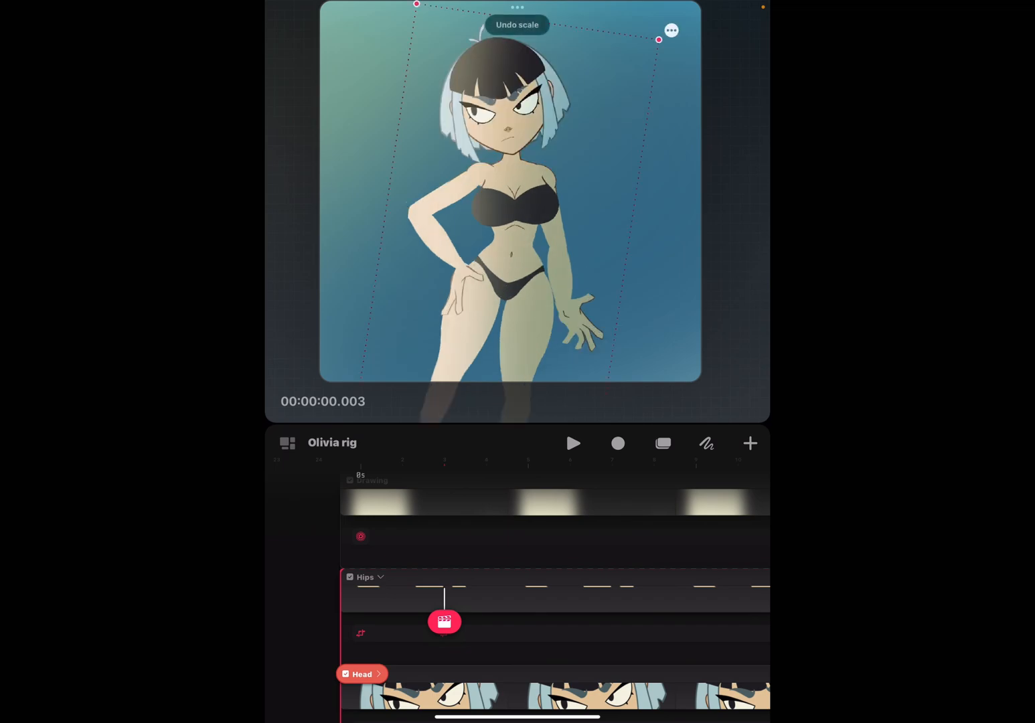
# Step: Scroll the timeline to reach the Head and Eyelidright tracks while testing the figure's pose
pyautogui.scroll(-3)
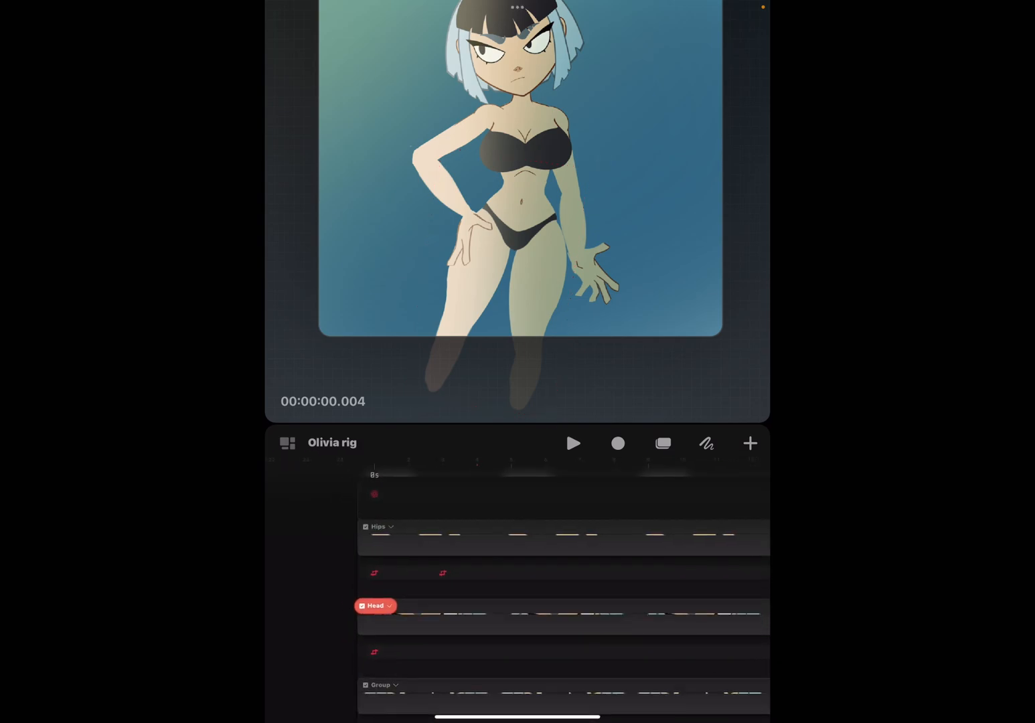
pyautogui.scroll(-3)
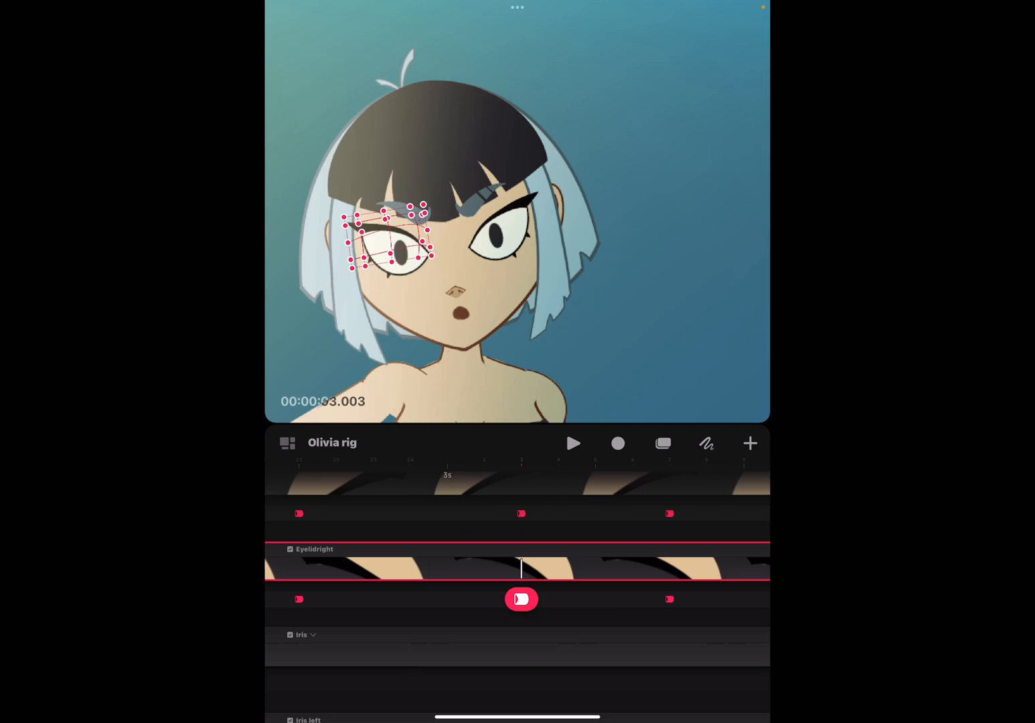
# Step: Scrub the playhead across the Eyelidright blink keyframes between about 3 and 5 seconds
pyautogui.moveTo(522, 599); pyautogui.dragTo(676, 596)
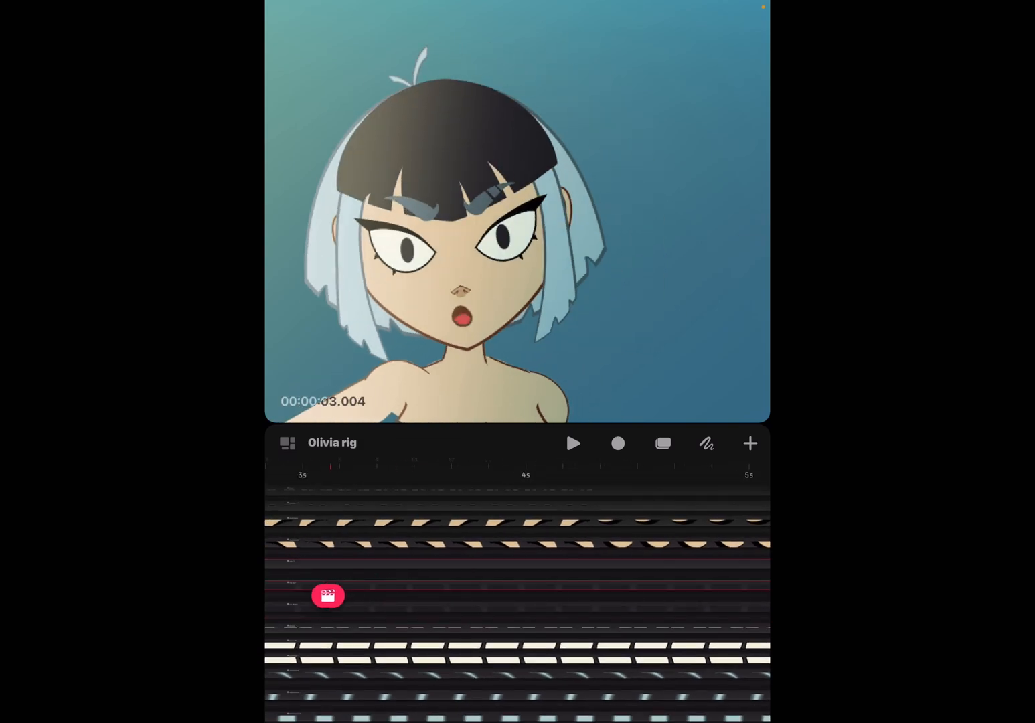
pyautogui.moveTo(327, 594); pyautogui.dragTo(689, 603)
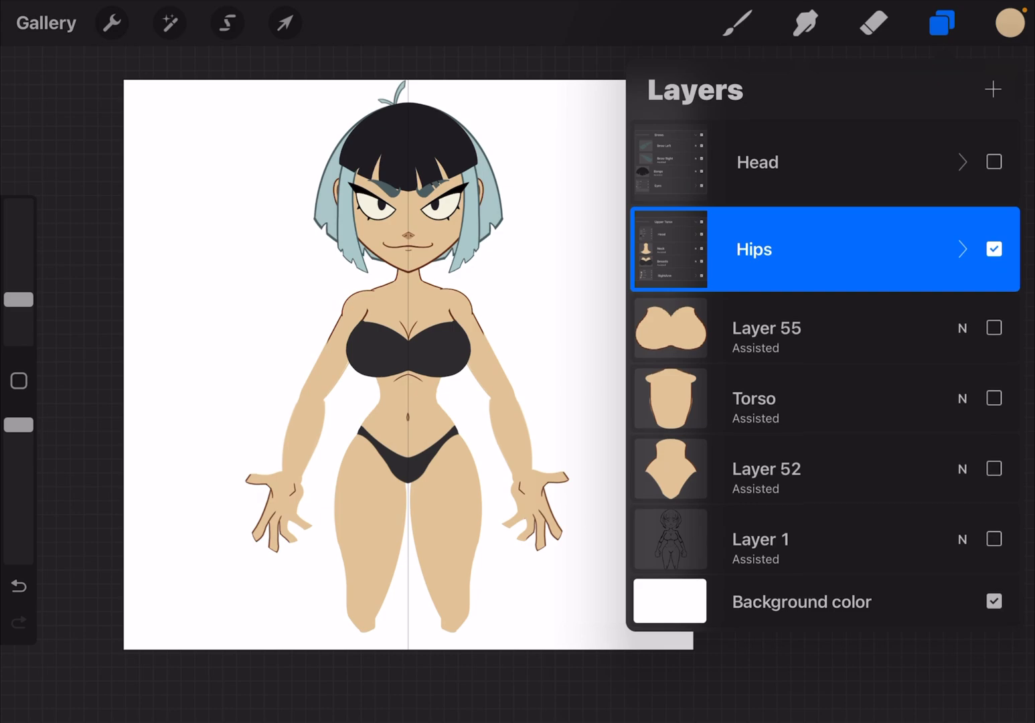
# Step: Expand the Hips group to reveal Upper Torso and LowerBody, undoing an accidental transform
pyautogui.click(961, 249)
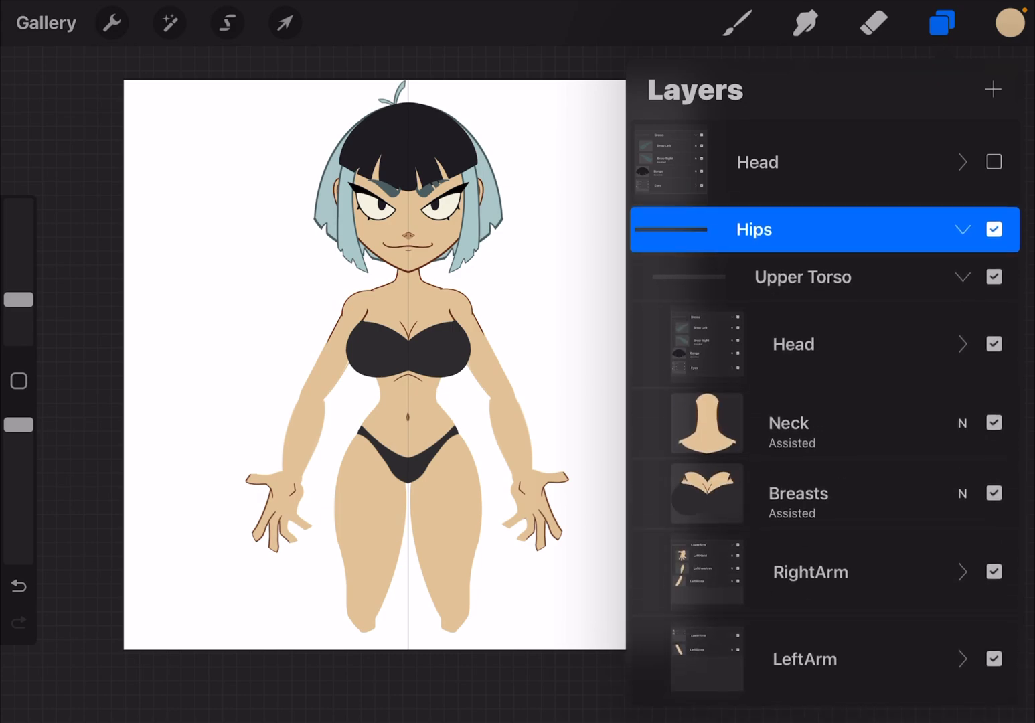
pyautogui.scroll(-3)
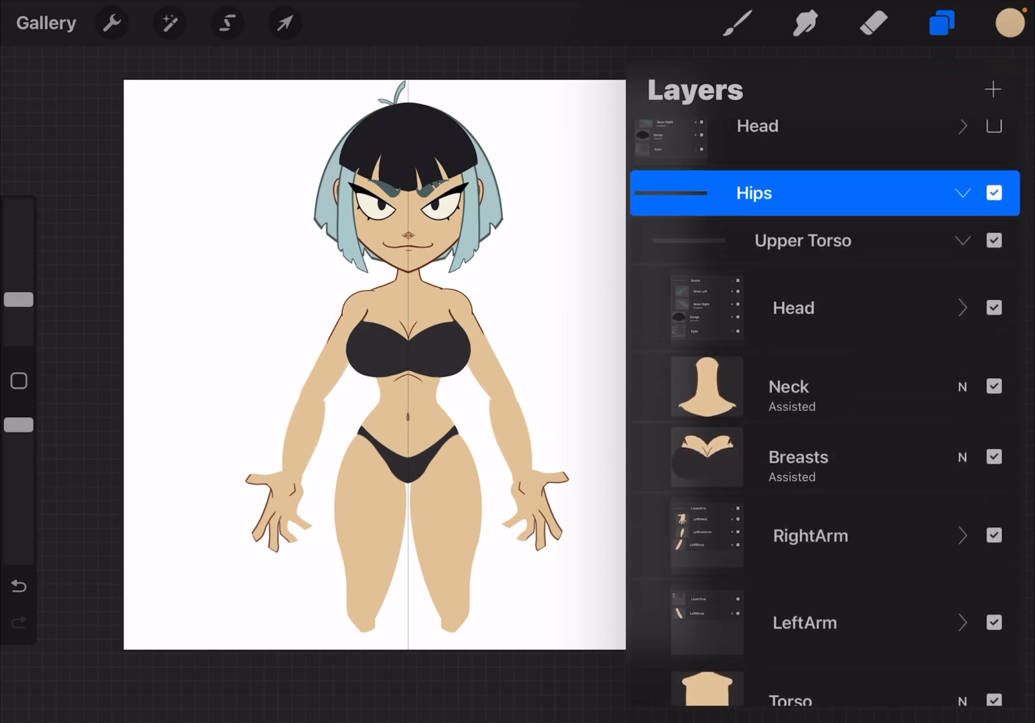
pyautogui.click(284, 21)
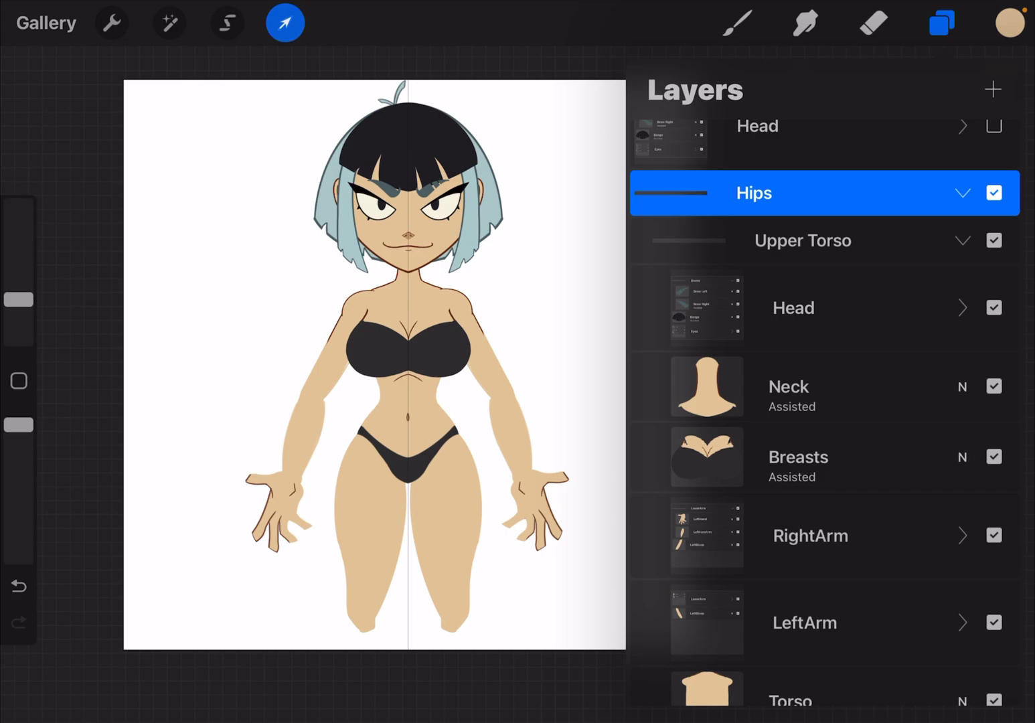
pyautogui.click(284, 22)
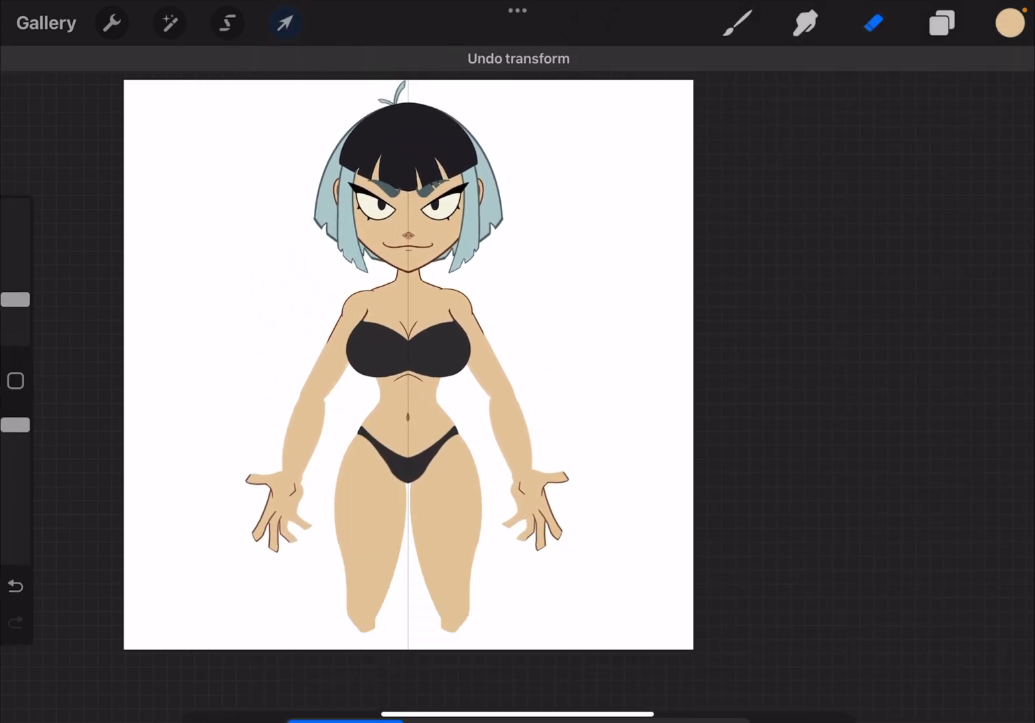
# Step: Select the Upper Torso group in Layers and start transforming it
pyautogui.click(940, 22)
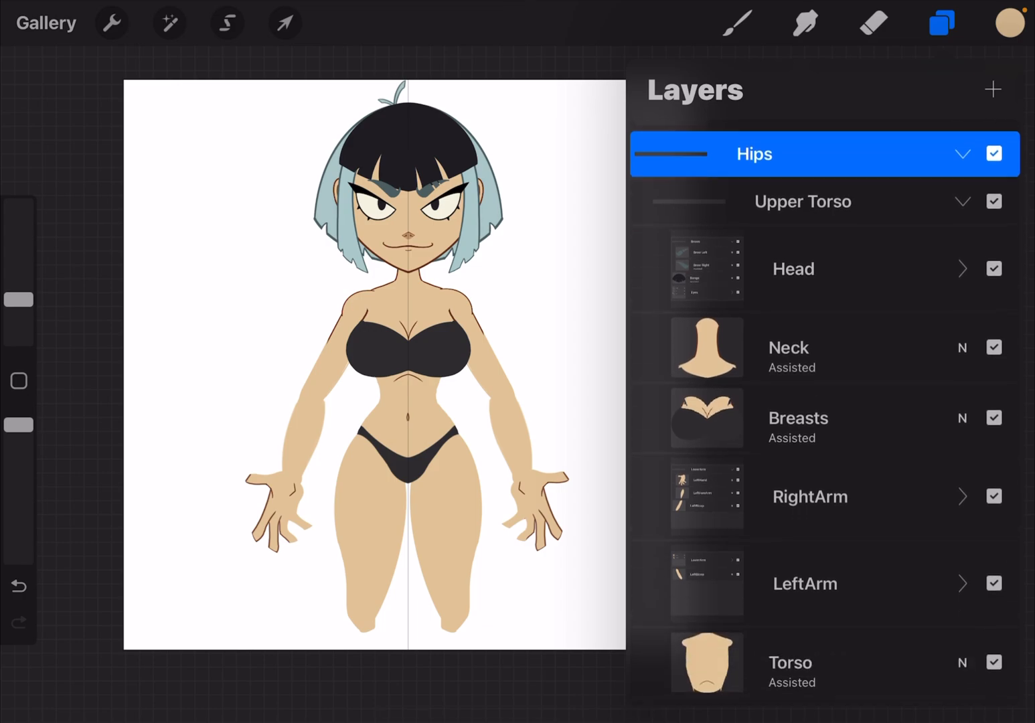
pyautogui.click(793, 268)
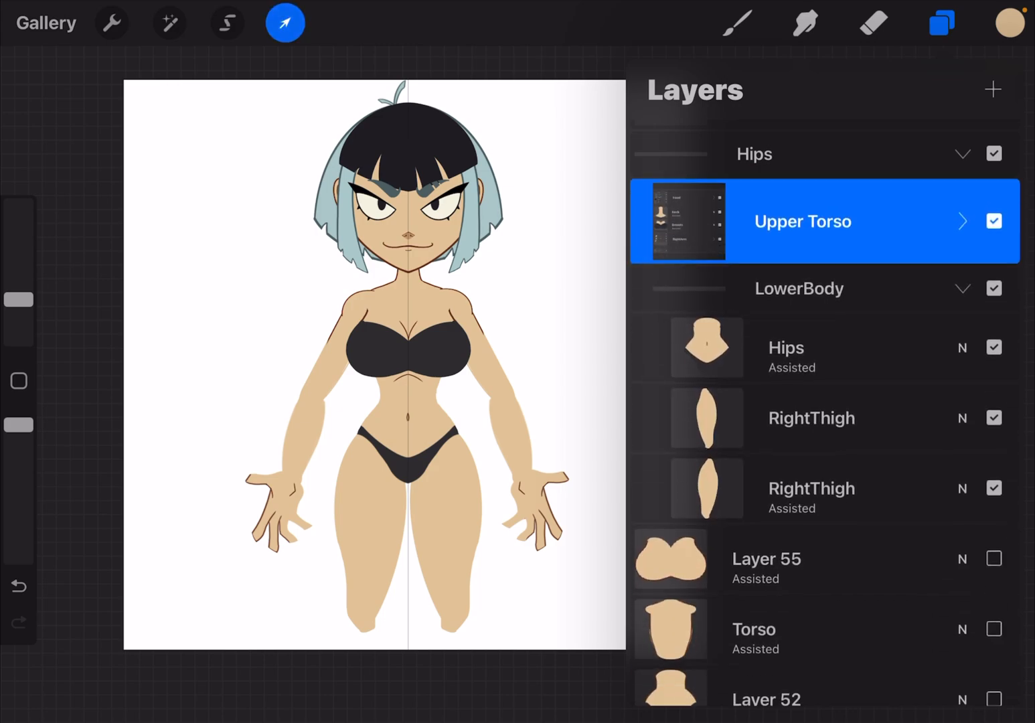
pyautogui.click(284, 21)
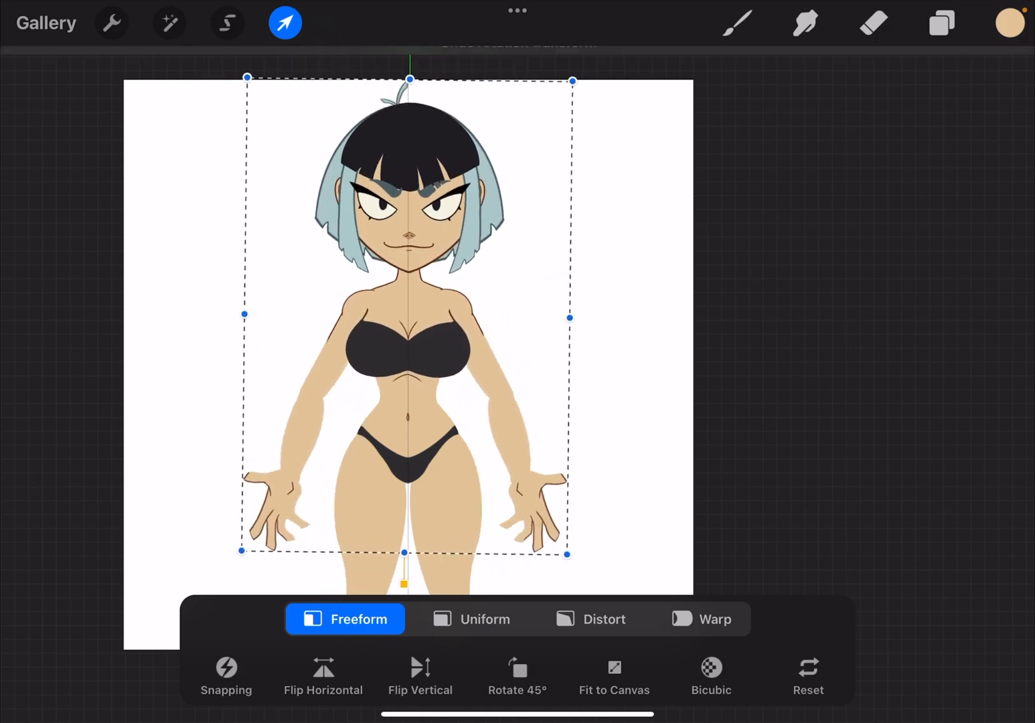
# Step: Test-rotate the upper torso about the chest, then undo the rotation
pyautogui.click(942, 23)
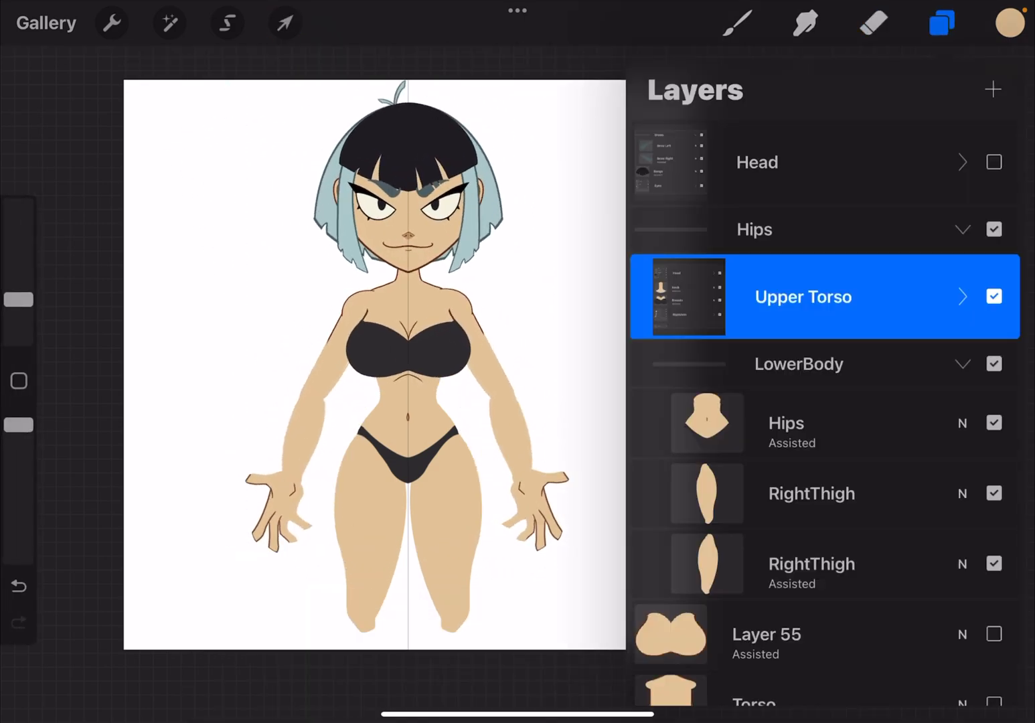
pyautogui.click(284, 21)
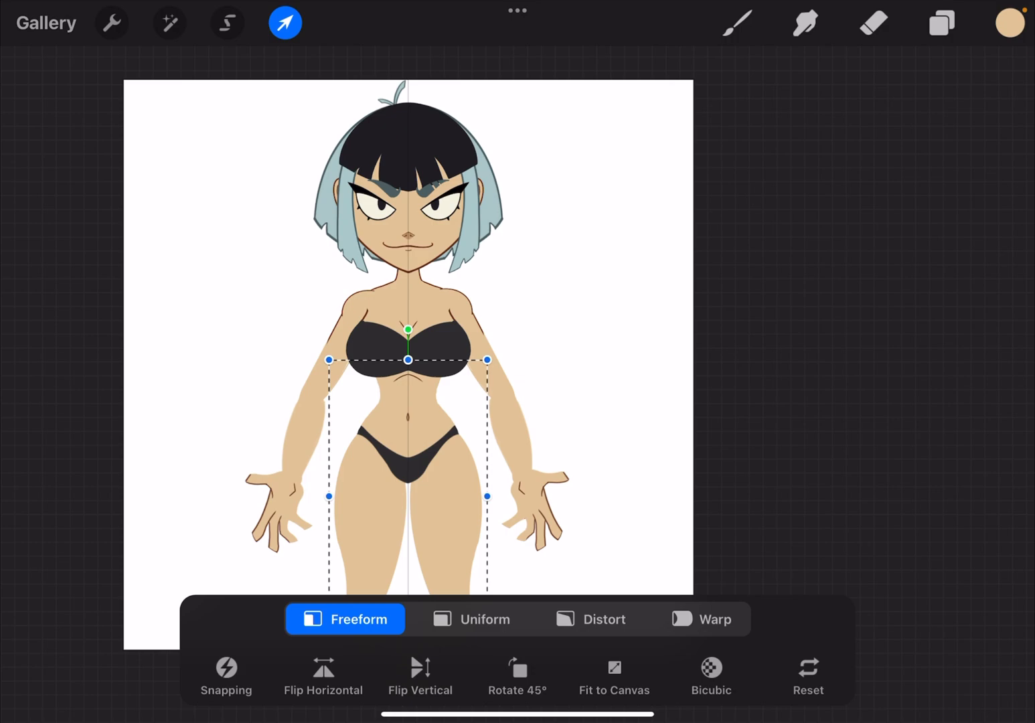
pyautogui.moveTo(407, 328); pyautogui.dragTo(449, 327)
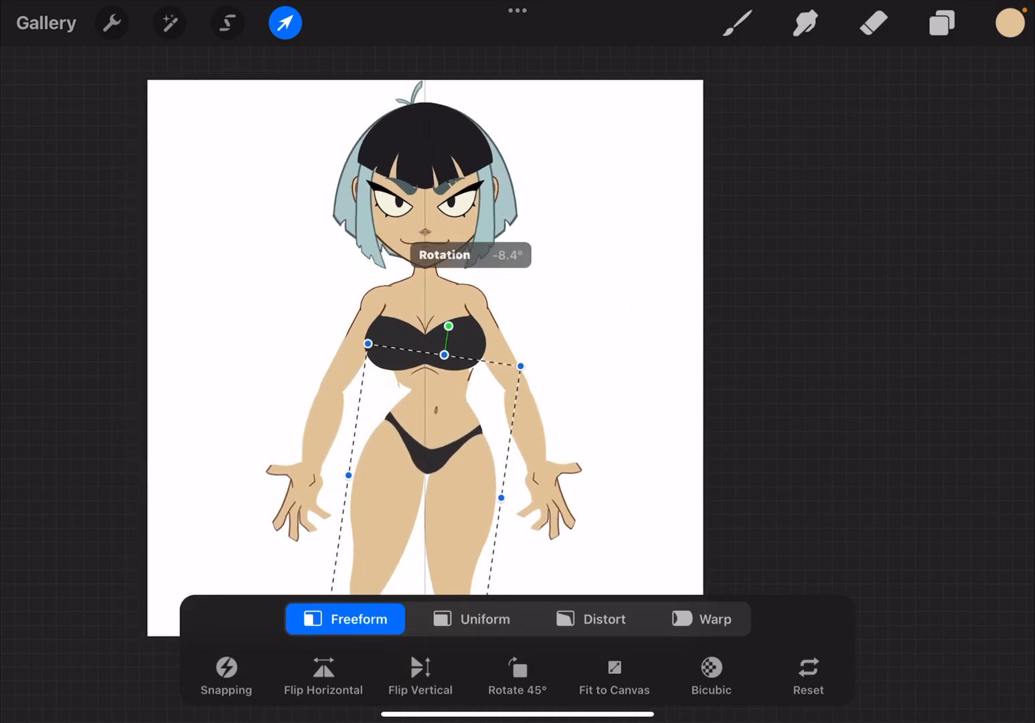
pyautogui.click(941, 23)
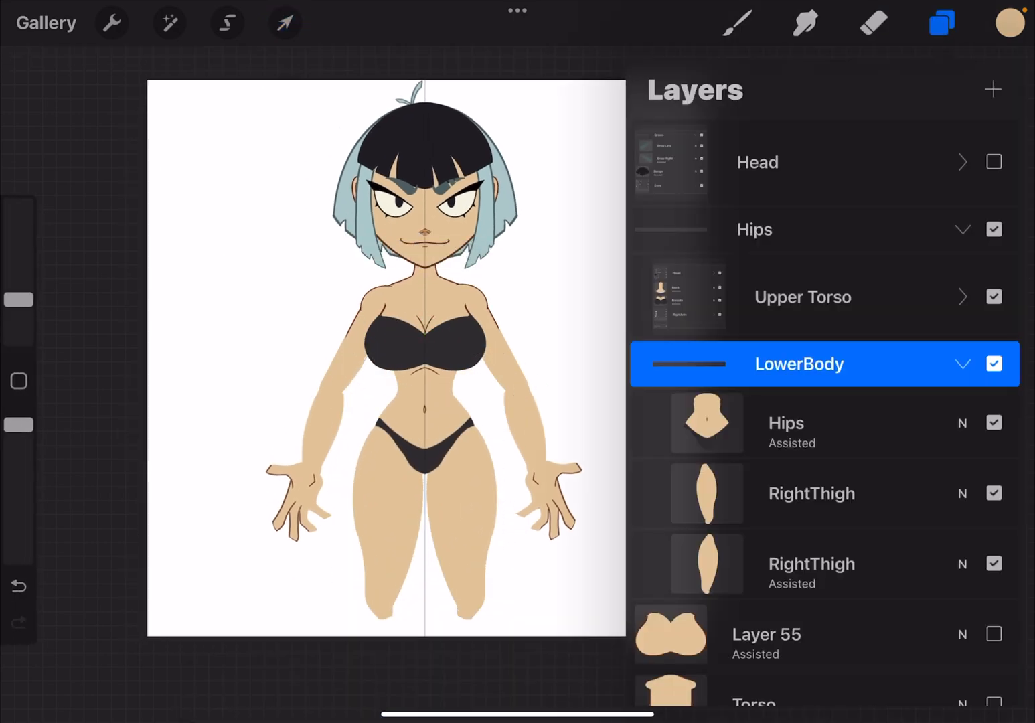
pyautogui.click(284, 22)
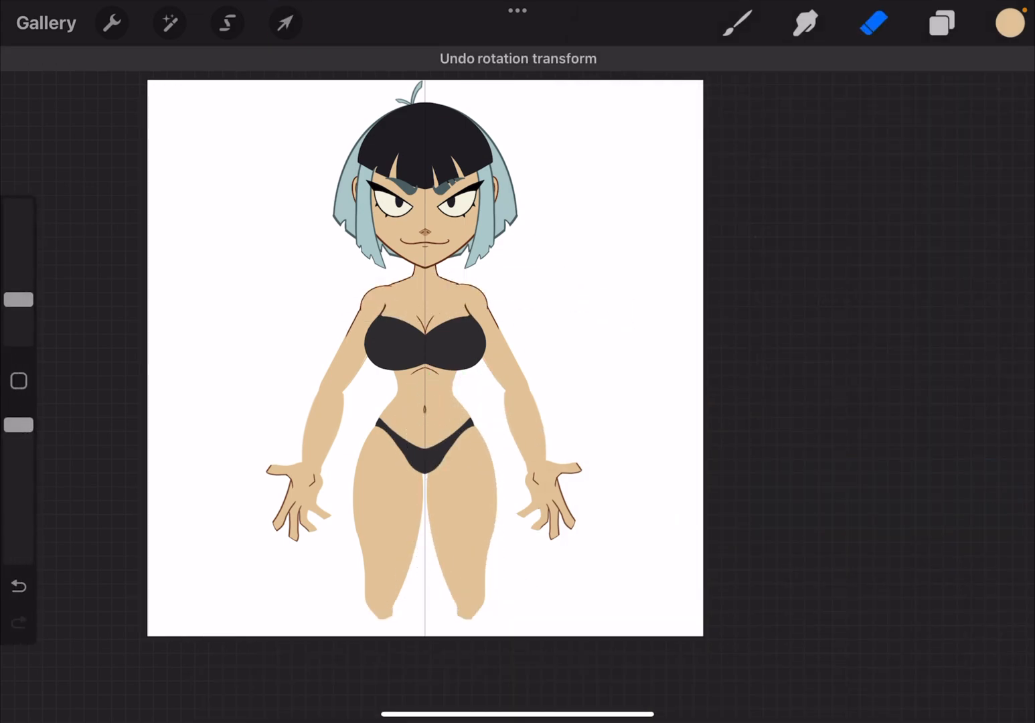
# Step: Expand the Upper Torso group to show its Head, Neck, arm and Torso layers
pyautogui.click(942, 21)
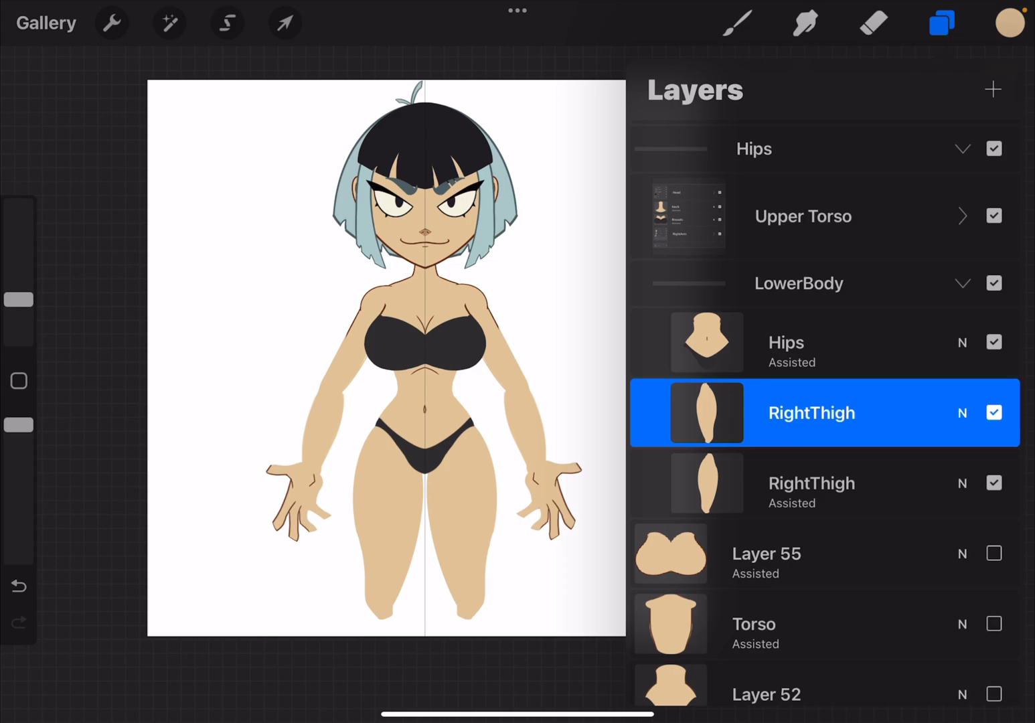
pyautogui.click(963, 216)
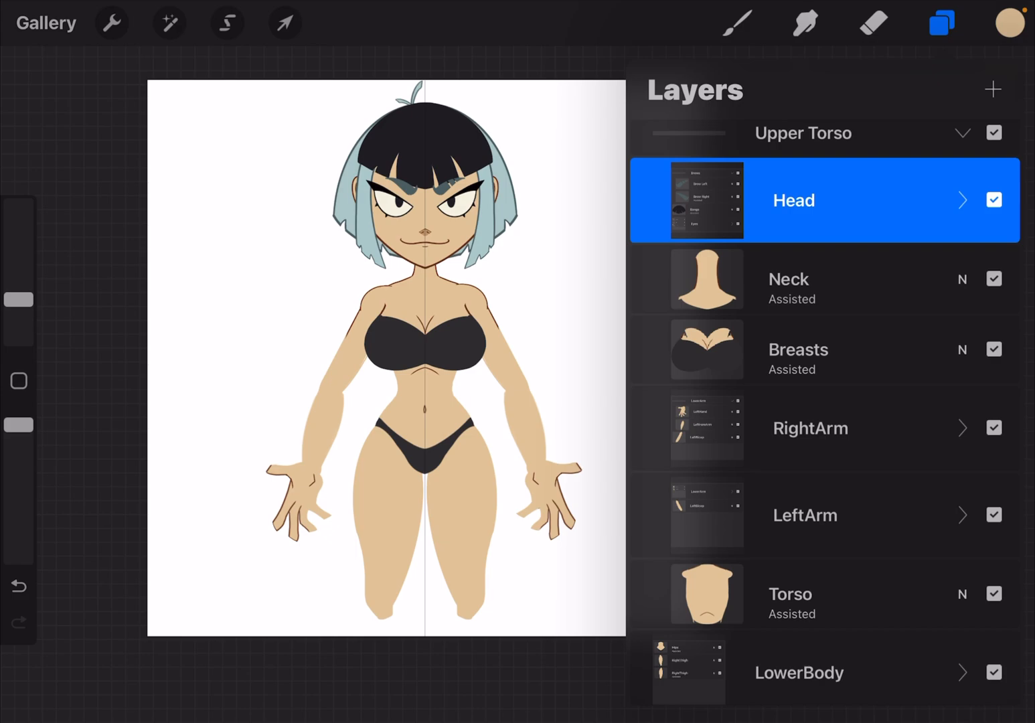
# Step: Group the Head and Neck layers into a new Neck group, undoing a test rotation
pyautogui.click(793, 278)
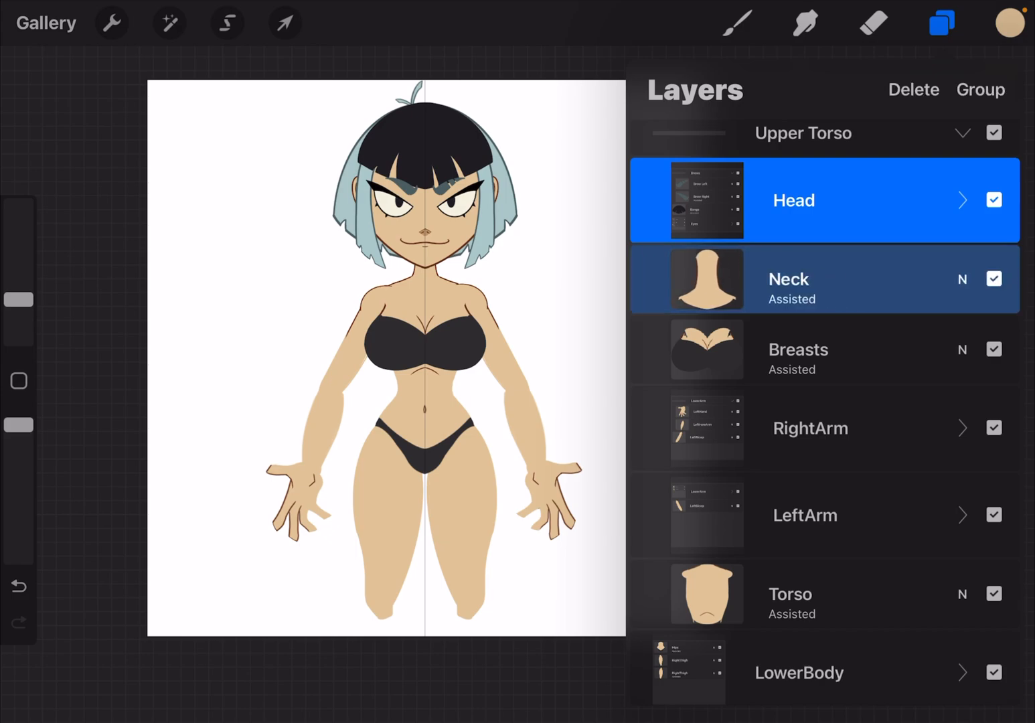
pyautogui.click(981, 88)
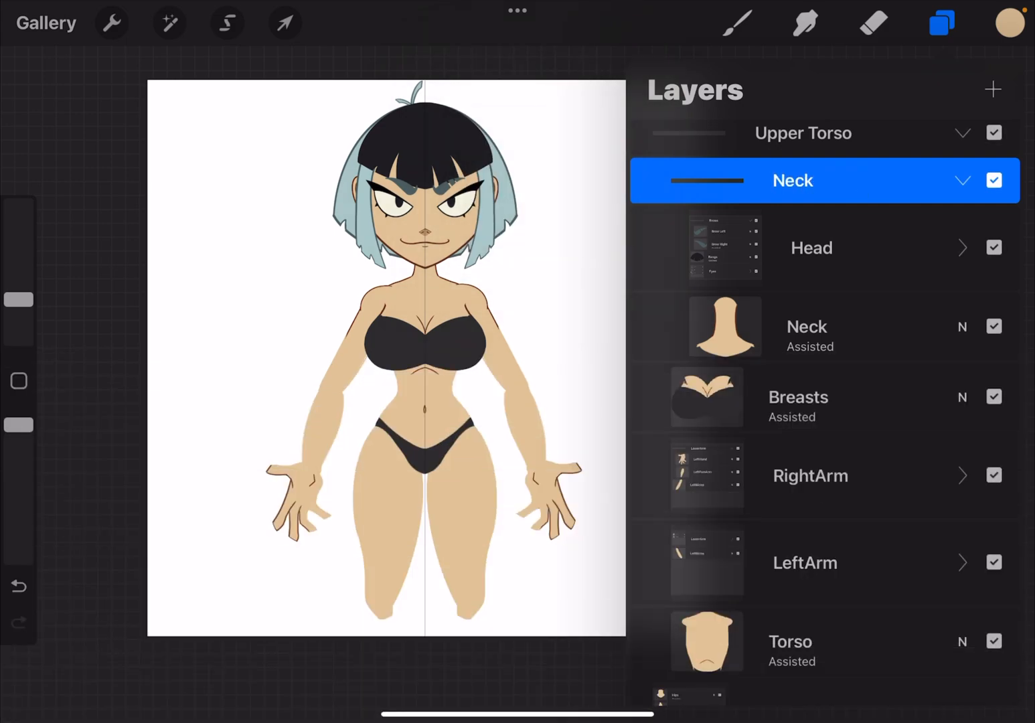
pyautogui.click(284, 22)
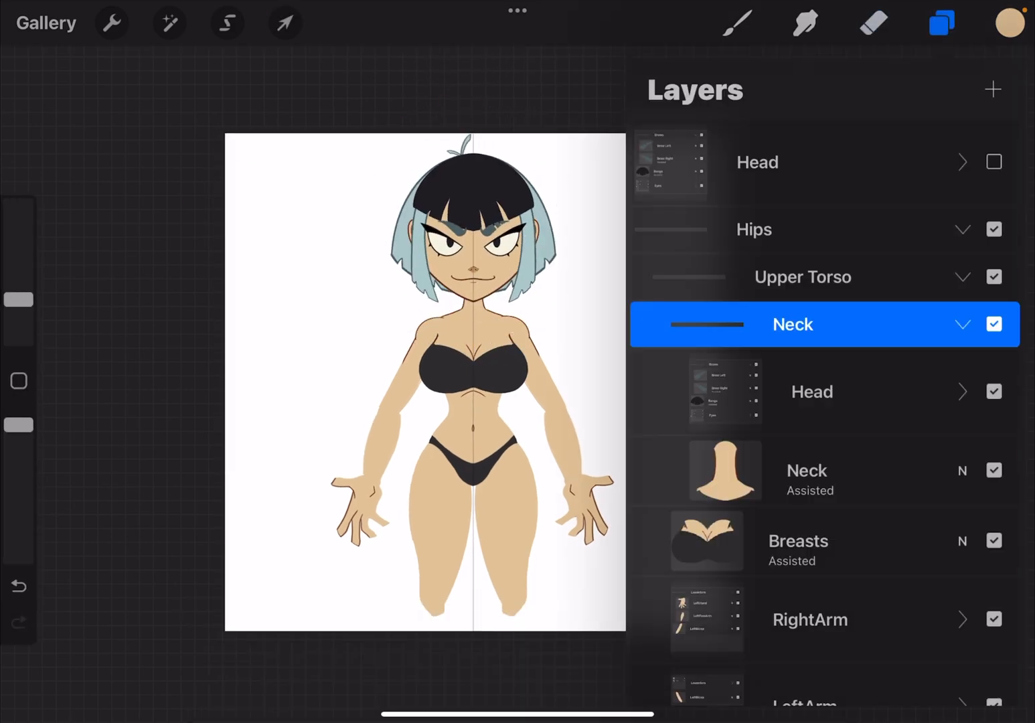
pyautogui.click(284, 21)
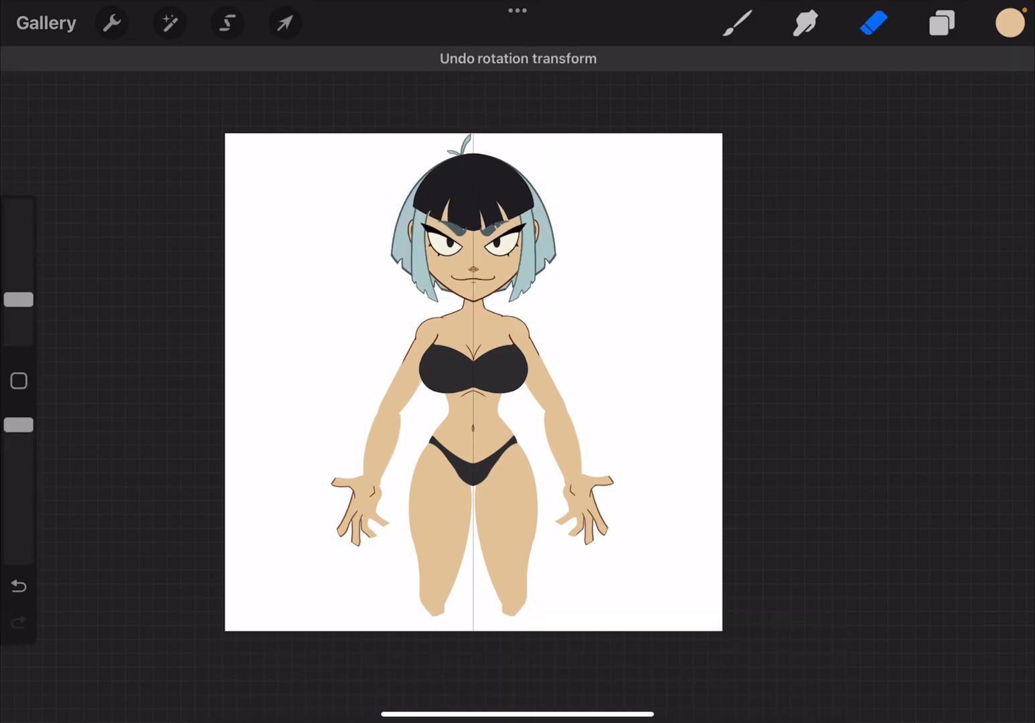
# Step: Select the Head group inside the new Neck group in the layer list
pyautogui.click(942, 22)
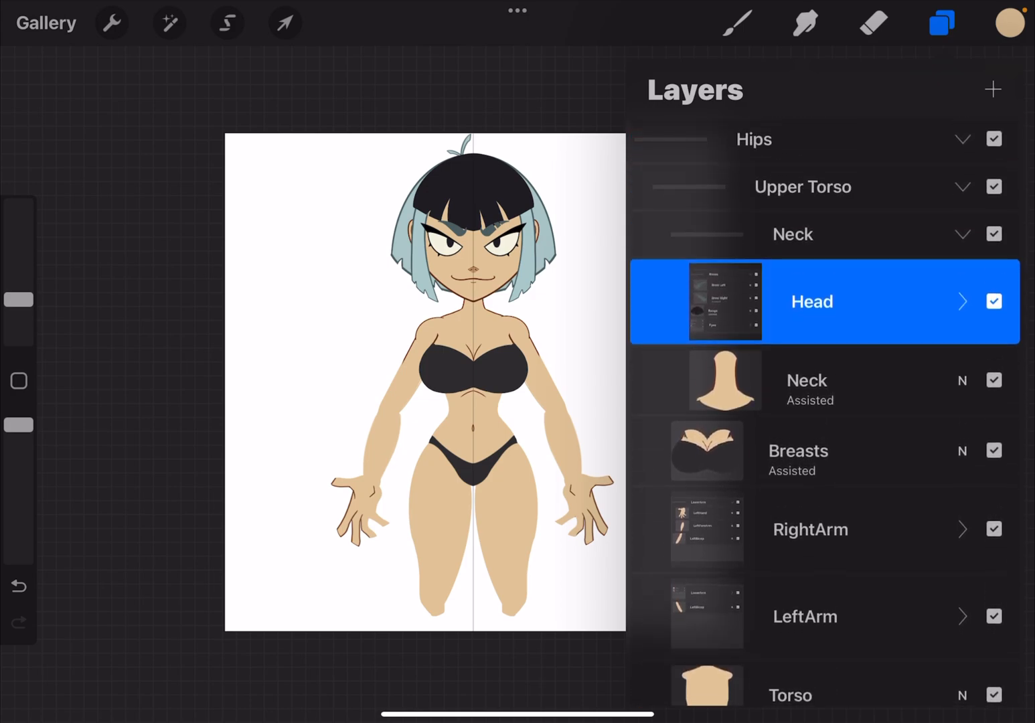
pyautogui.scroll(-3)
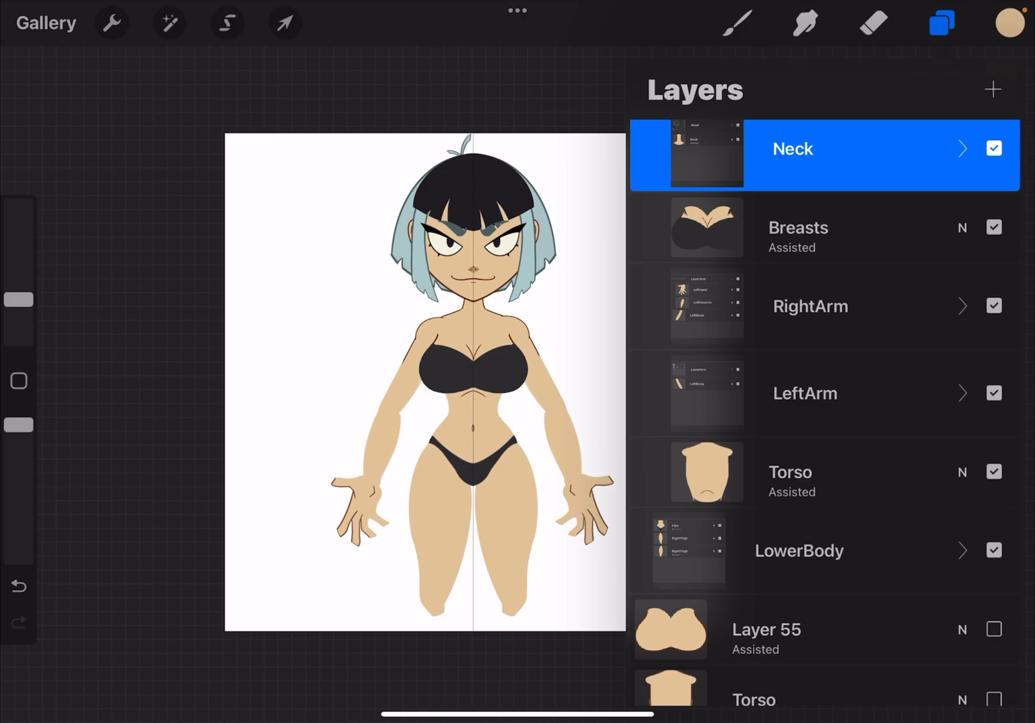
pyautogui.click(810, 306)
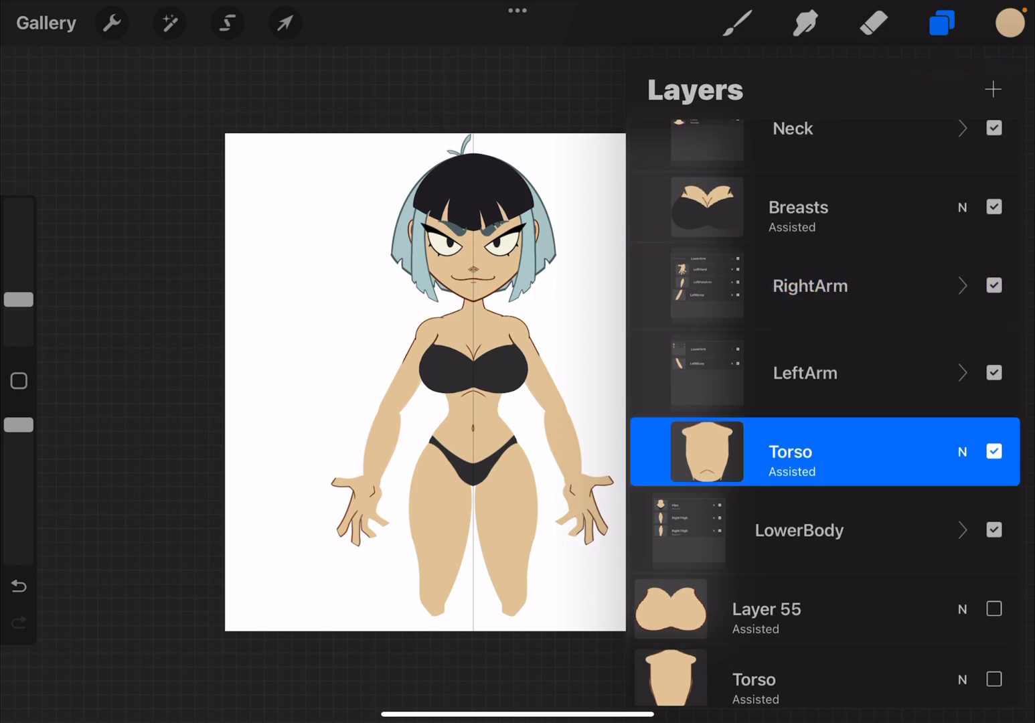
# Step: Undo the accidental rotation and collapse the rig's layers into the Head and Hips groups
pyautogui.click(284, 21)
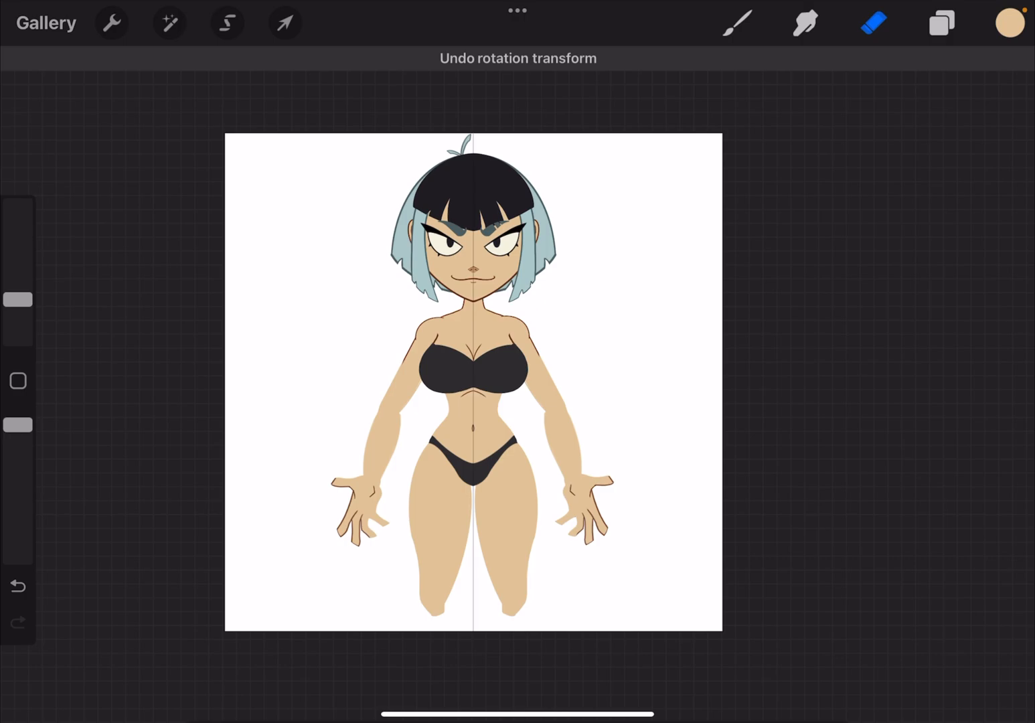
pyautogui.click(940, 21)
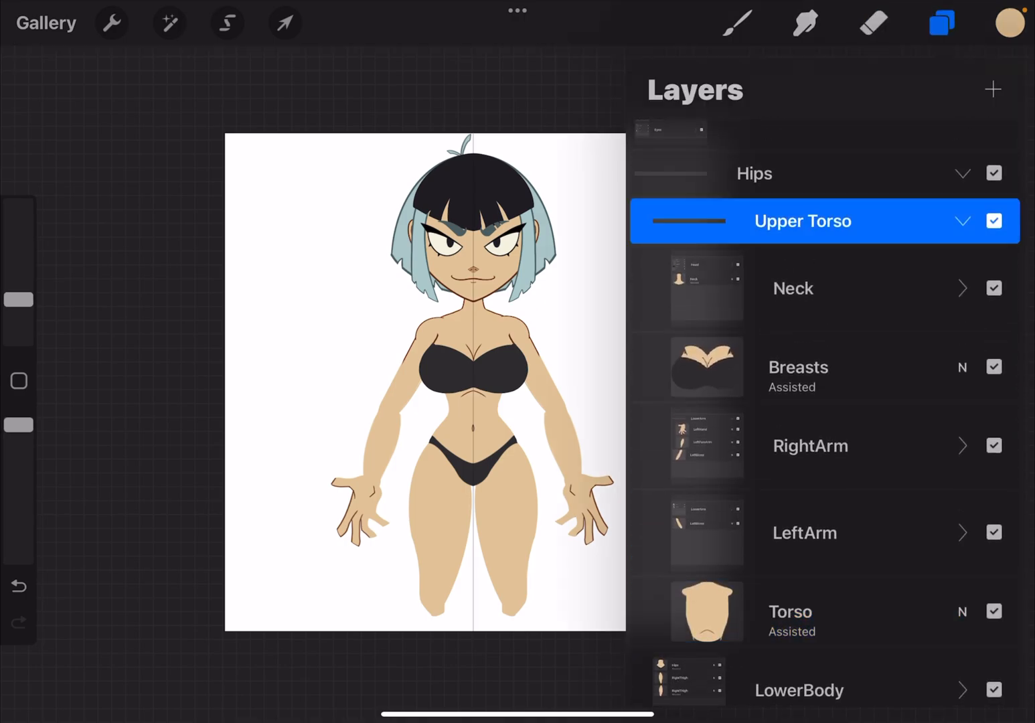
pyautogui.click(284, 23)
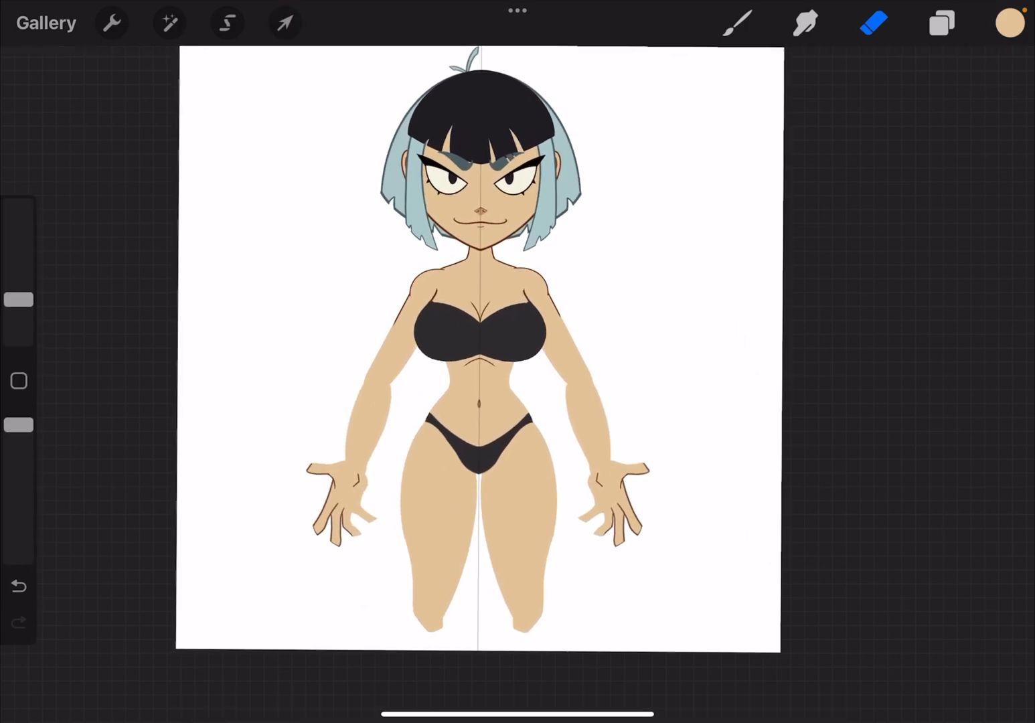
pyautogui.click(940, 23)
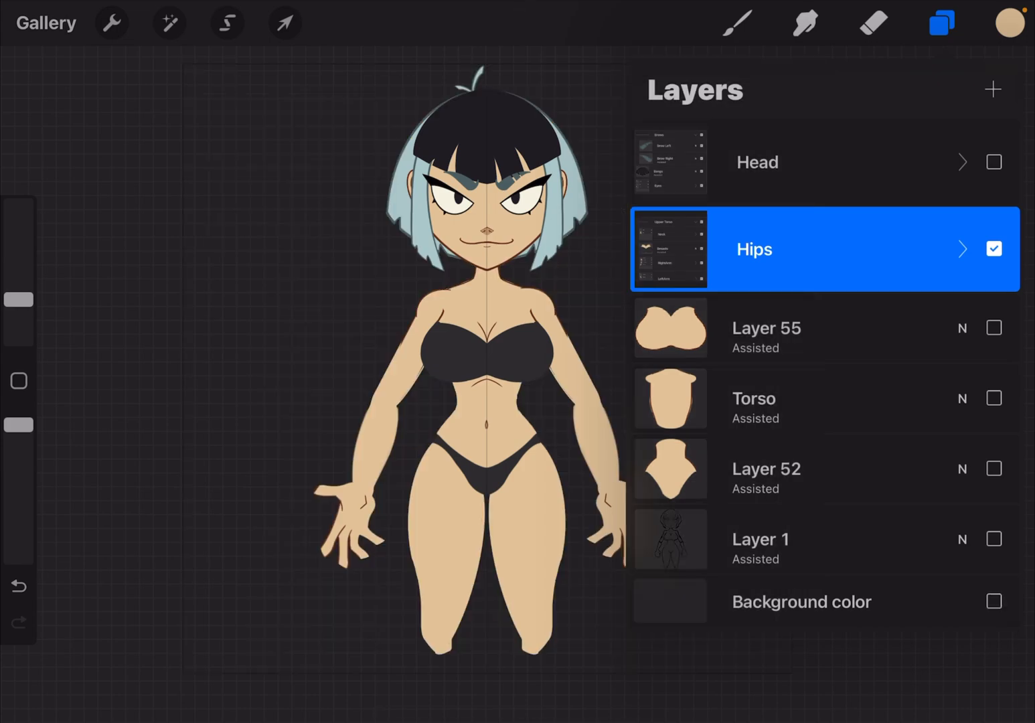
pyautogui.click(111, 22)
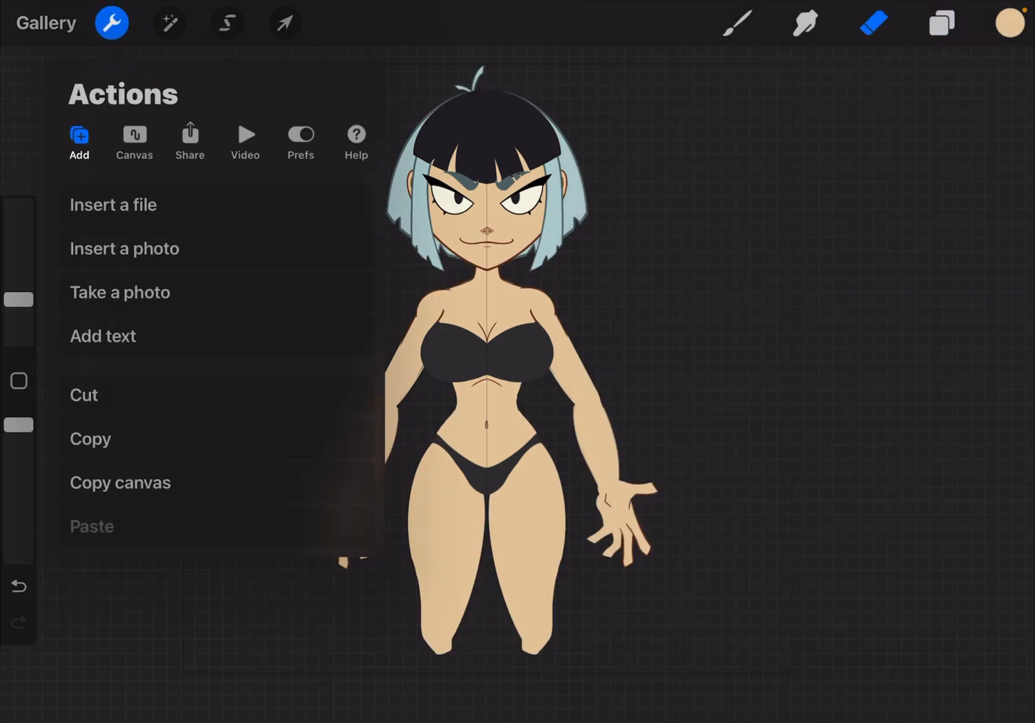
# Step: Toggle Animation Assist in Canvas settings, recheck the layer groups and return home
pyautogui.click(134, 137)
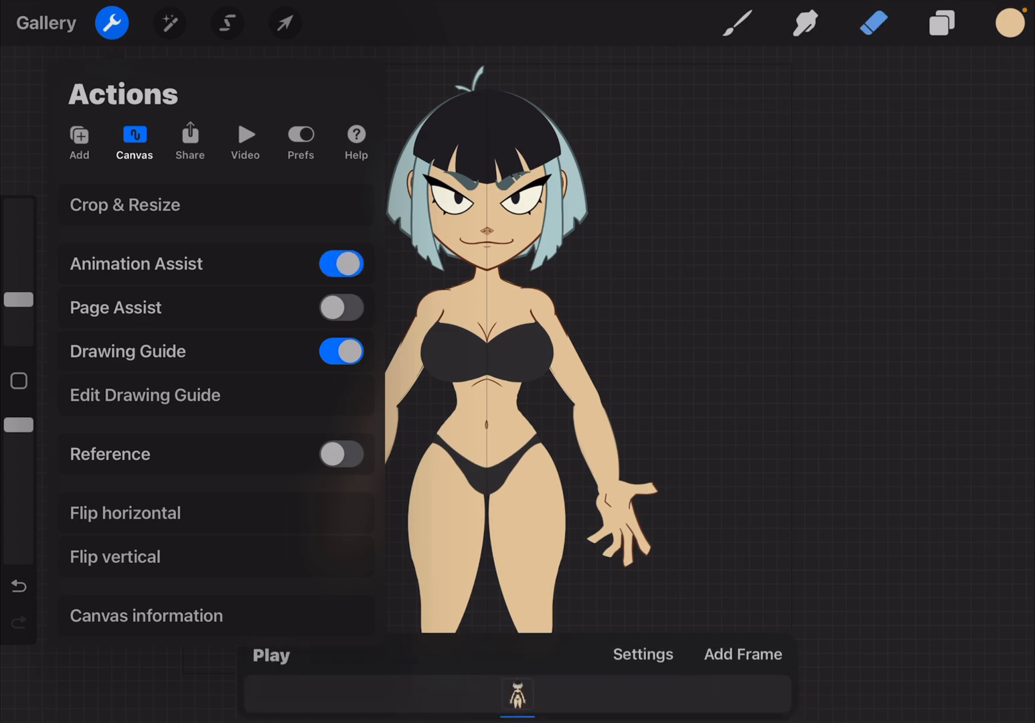
pyautogui.click(111, 21)
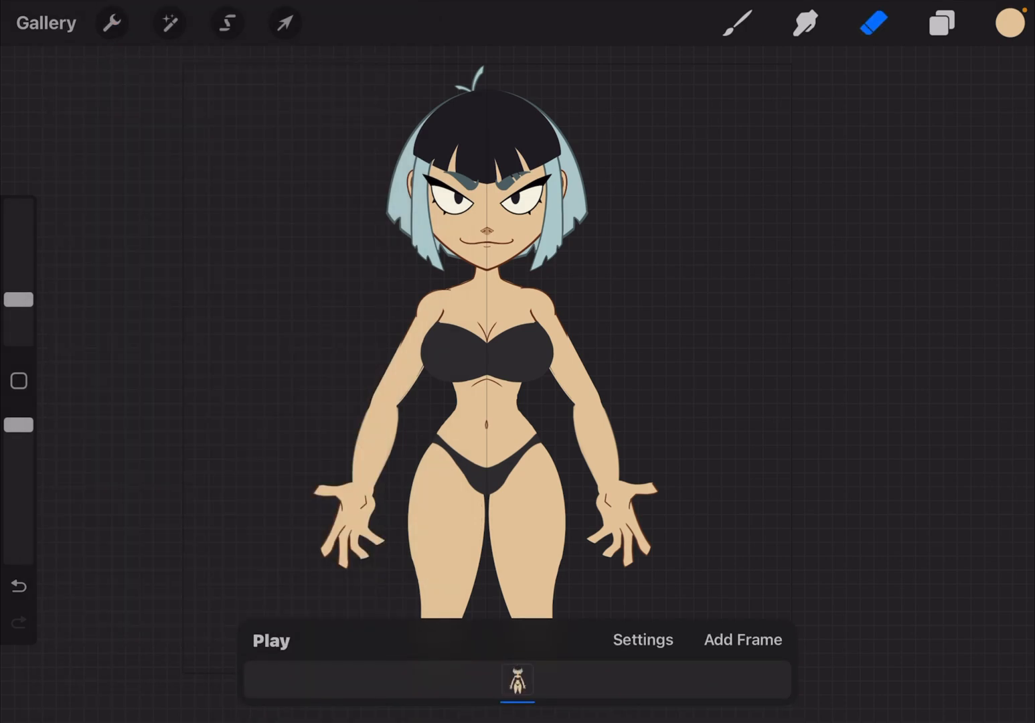
pyautogui.click(940, 22)
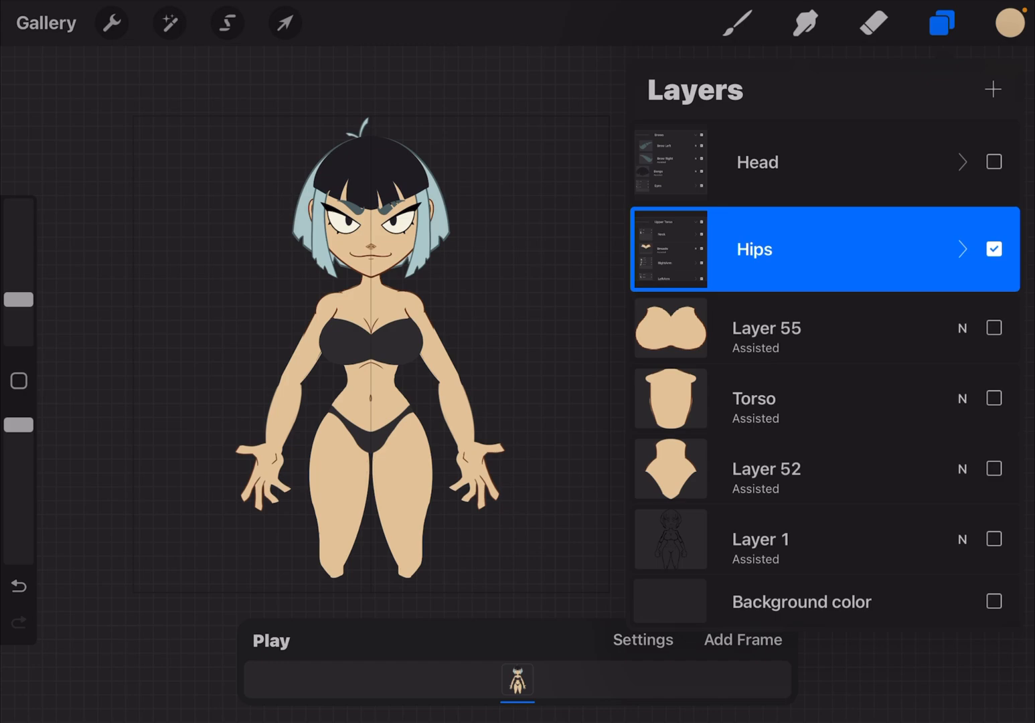
pyautogui.press('home')
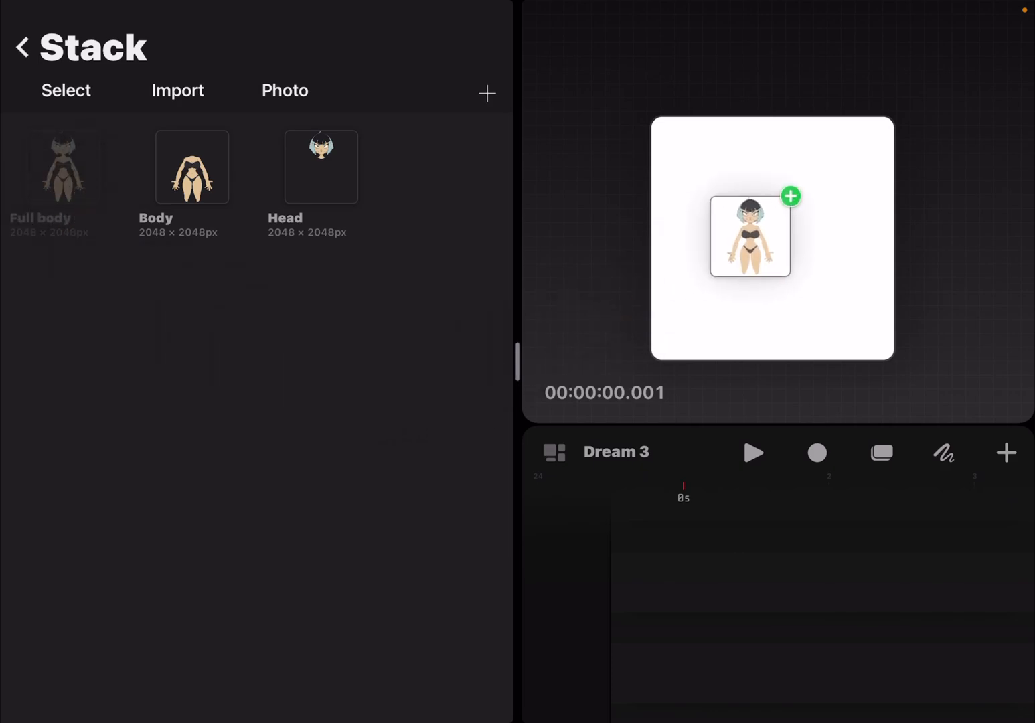
# Step: Drop the Full body artwork into Dream 3 and dismiss the Import failed alert
pyautogui.click(790, 196)
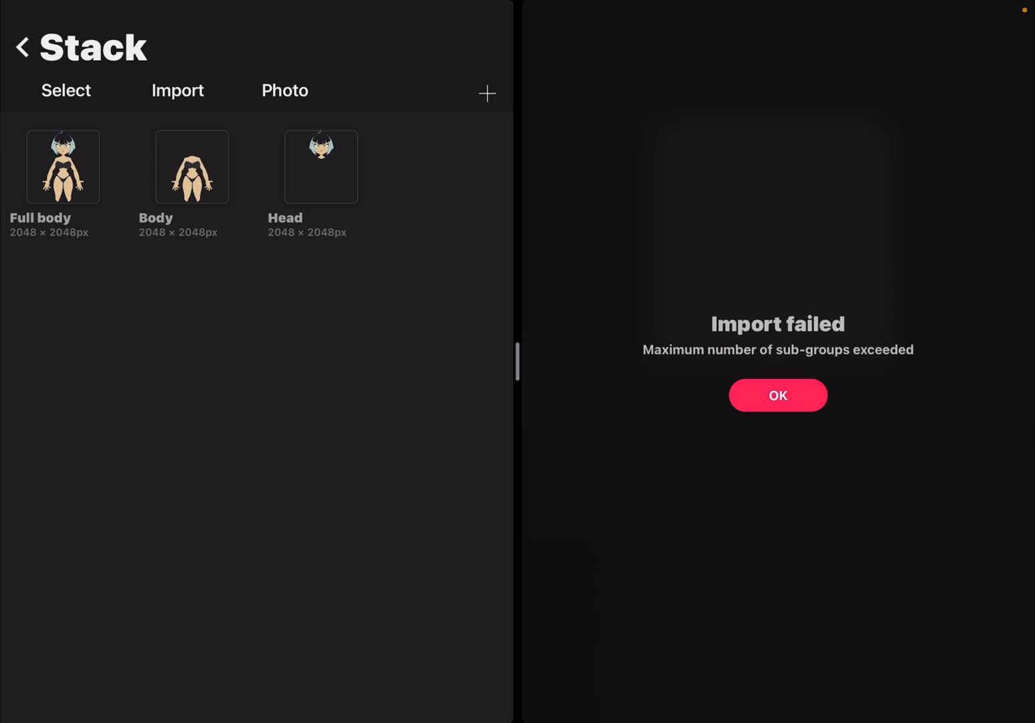
pyautogui.click(776, 395)
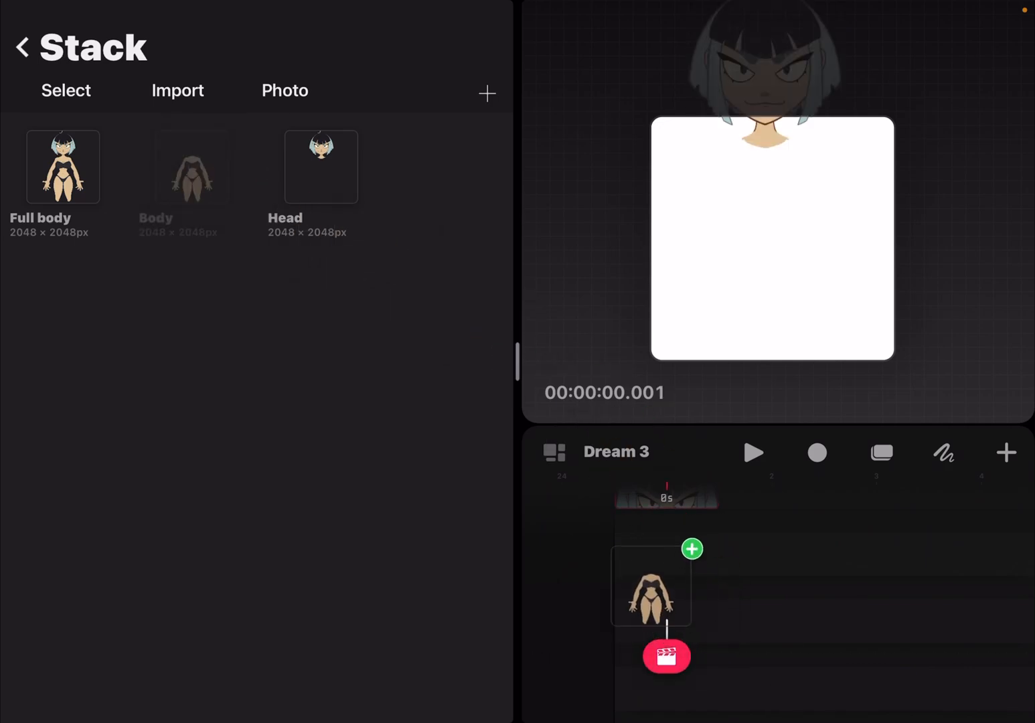
# Step: Drop the Body artwork from the Stack onto the Dream 3 timeline
pyautogui.click(192, 168)
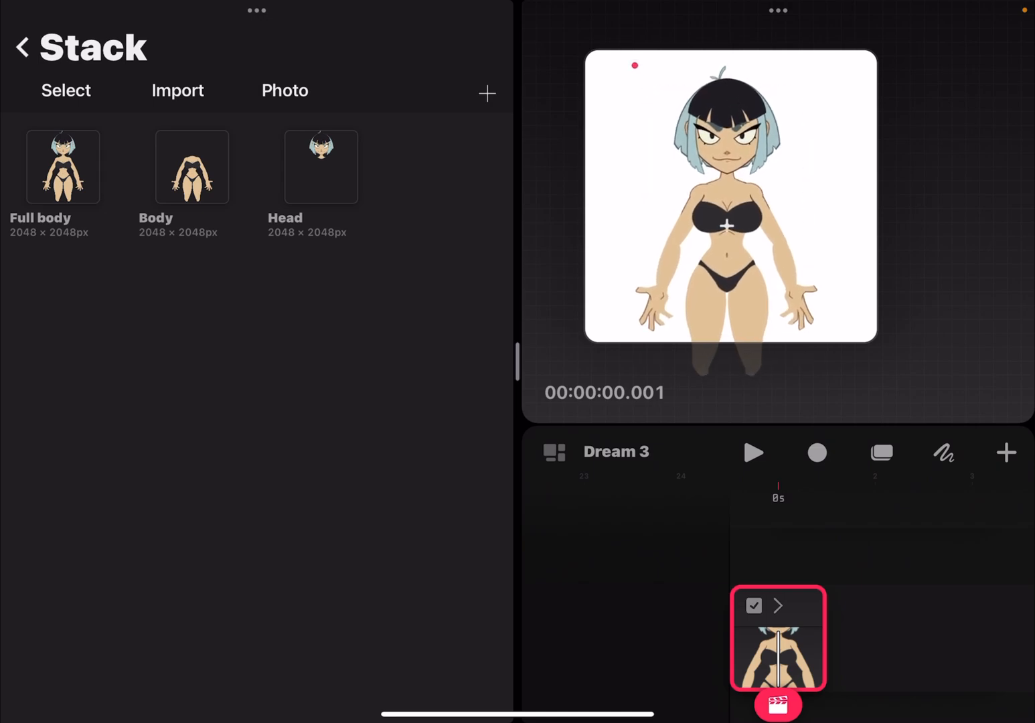
# Step: Select the character on stage and drag the divider to enlarge the timeline panel
pyautogui.click(730, 198)
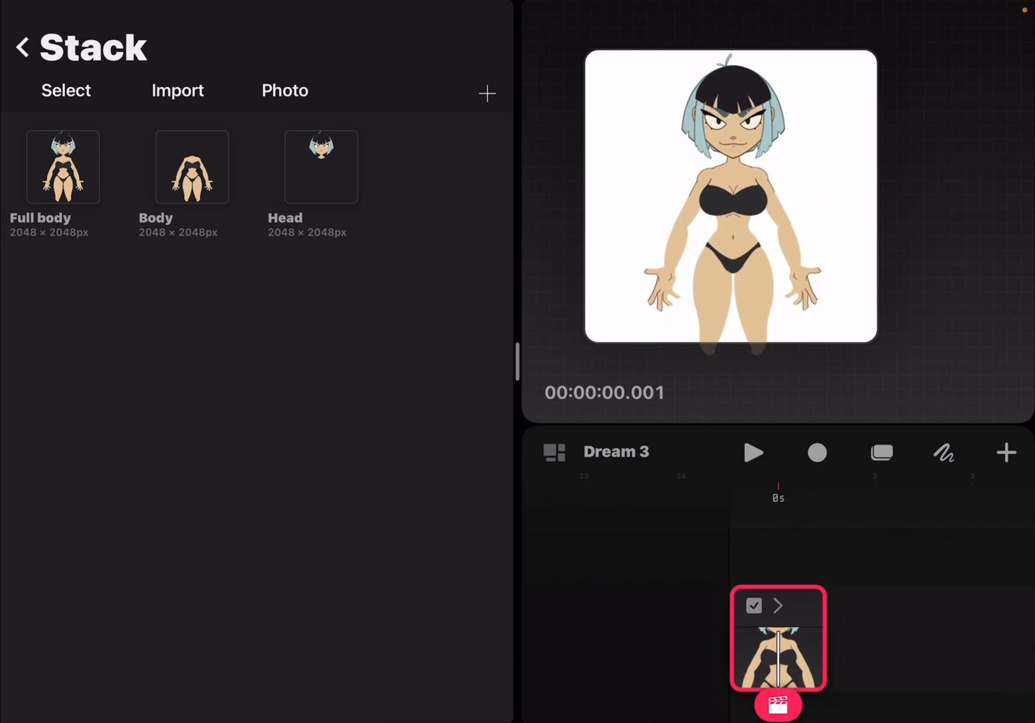
pyautogui.click(730, 198)
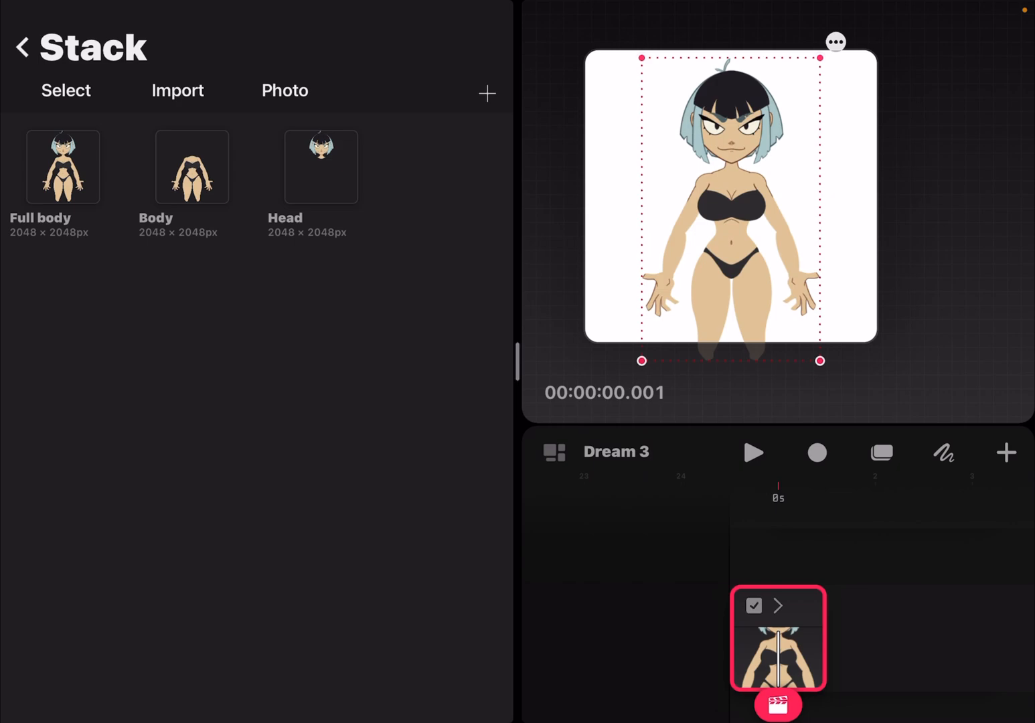
pyautogui.click(21, 48)
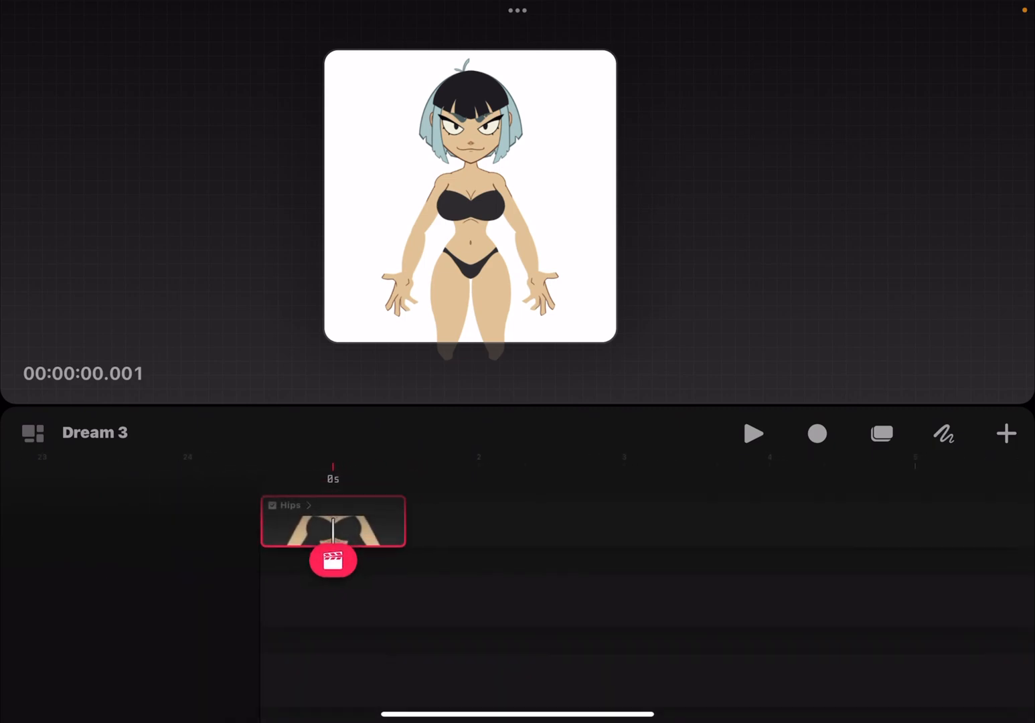
# Step: Expand the Hips track into its parts, enter Edit Anchor mode and select the Head track
pyautogui.click(308, 505)
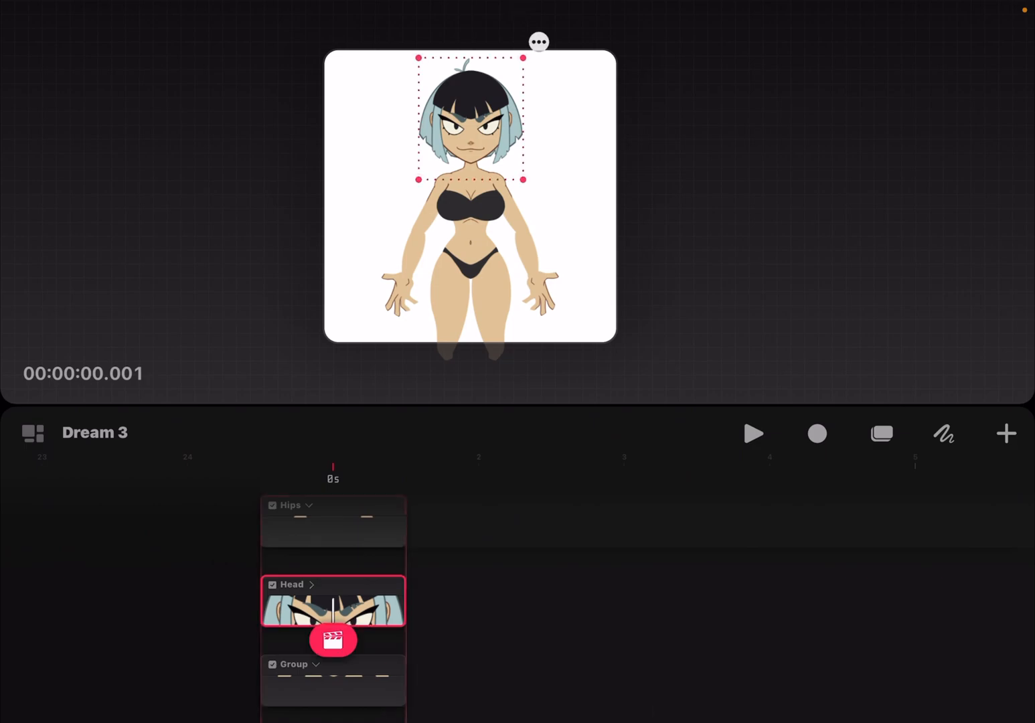
pyautogui.click(540, 42)
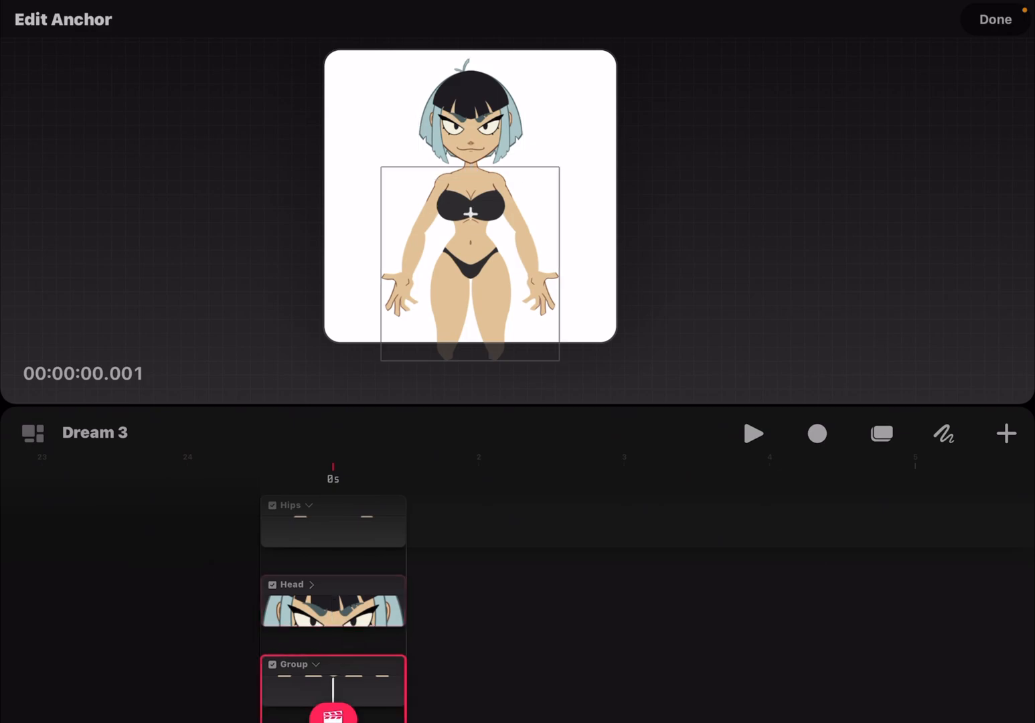
pyautogui.scroll(-3)
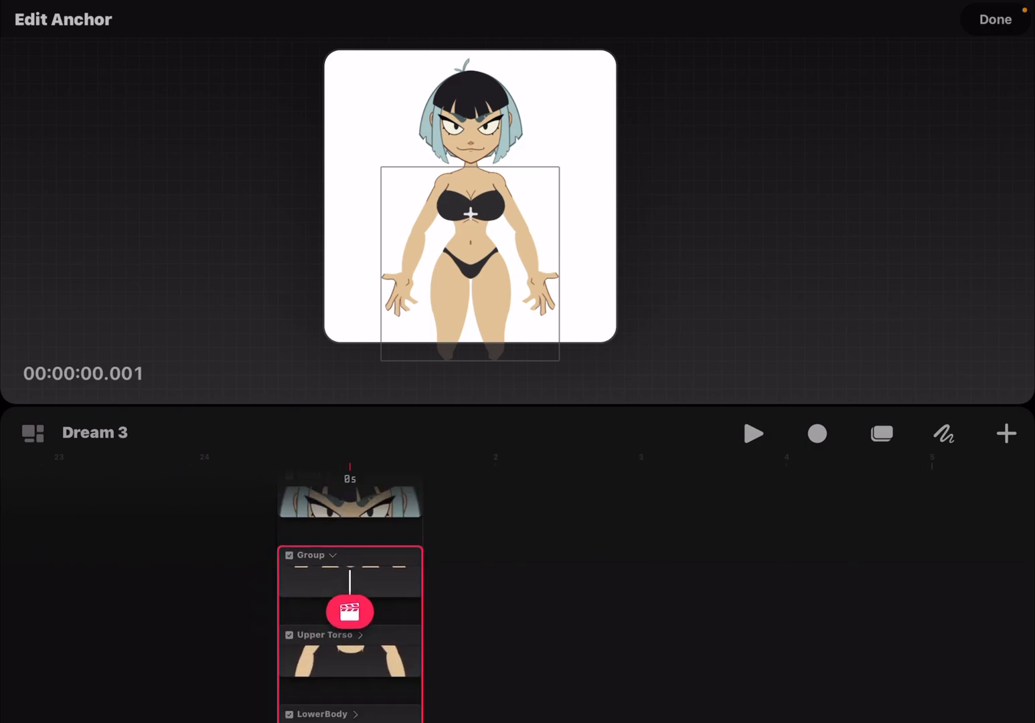
pyautogui.scroll(-3)
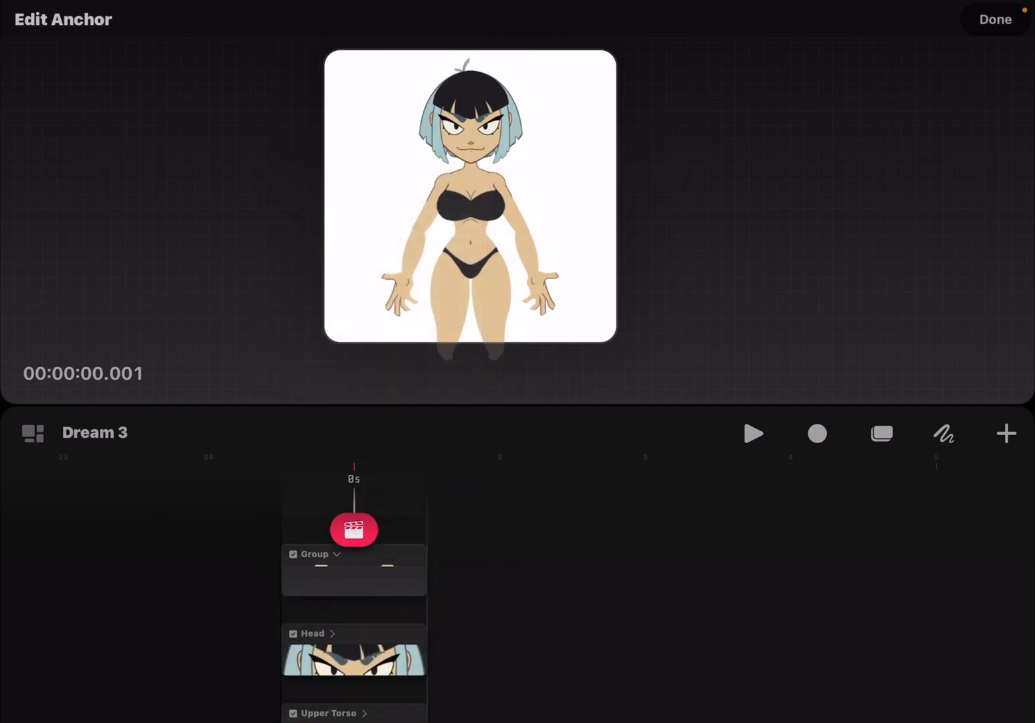
pyautogui.click(313, 554)
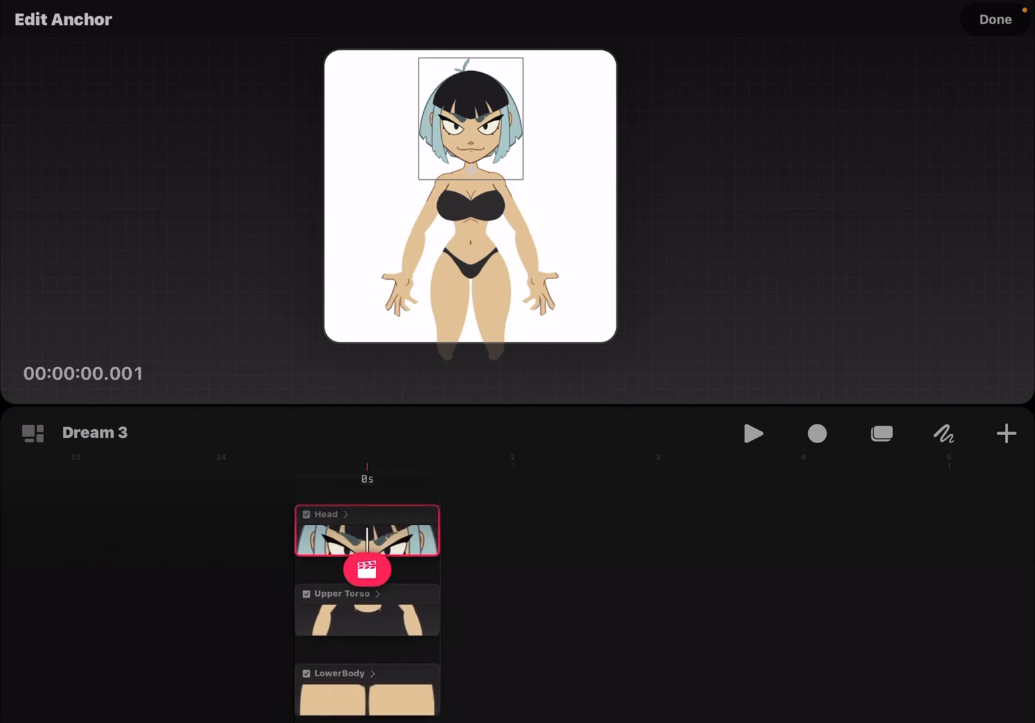
# Step: Set the Head anchor at the neck and the RightArm anchor at the shoulder, scrolling toward the thigh tracks
pyautogui.click(341, 593)
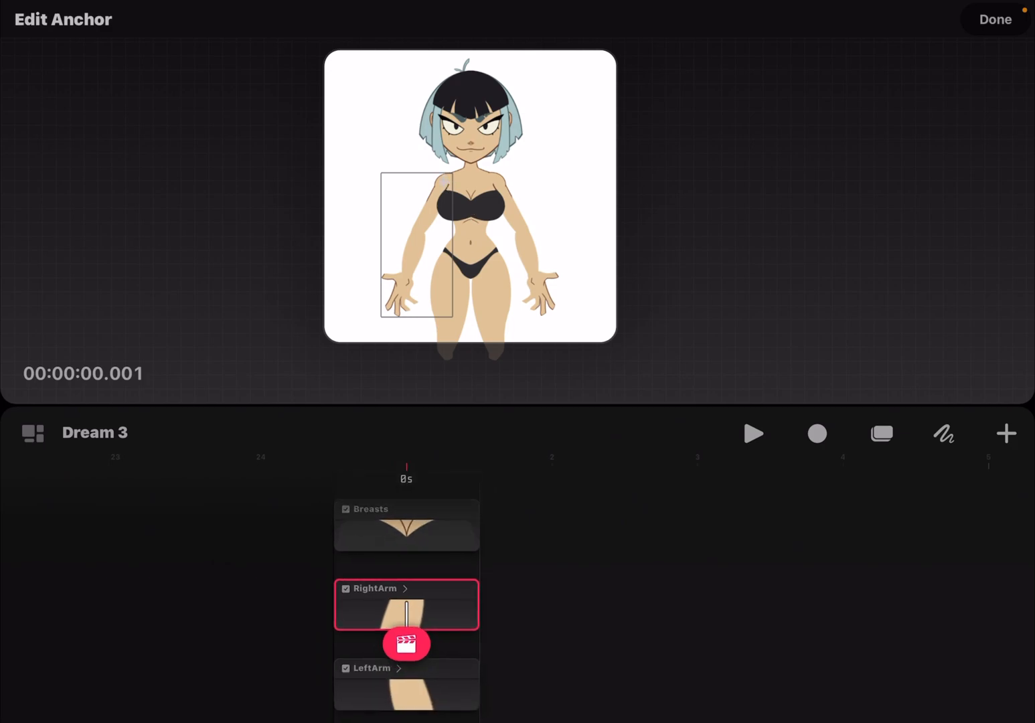
pyautogui.click(405, 589)
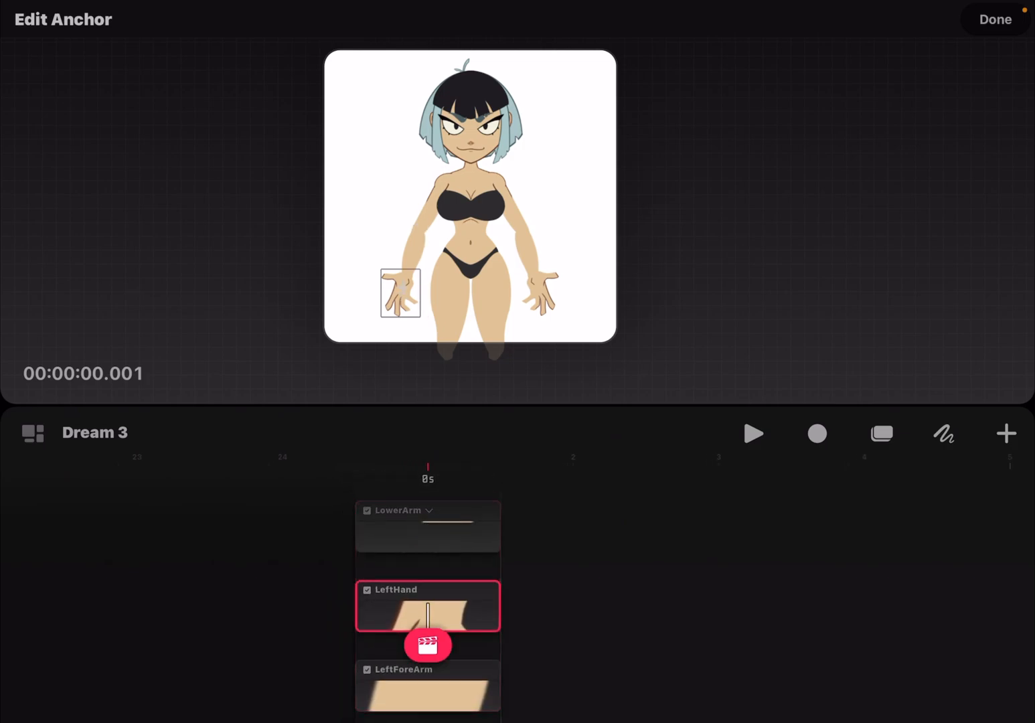
pyautogui.scroll(-3)
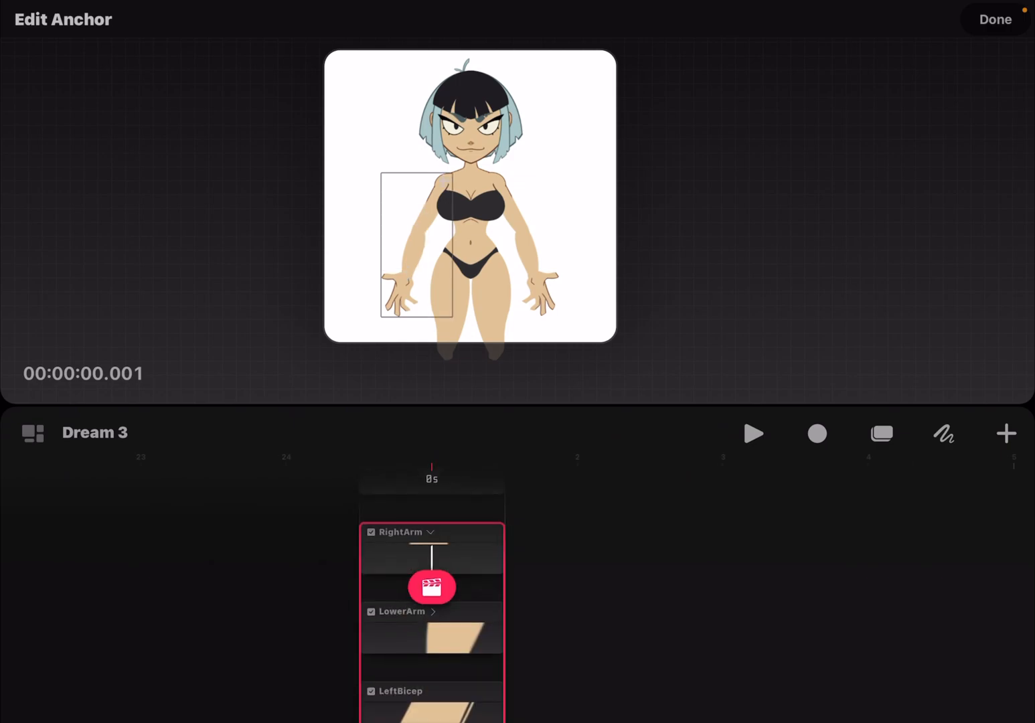
pyautogui.scroll(-3)
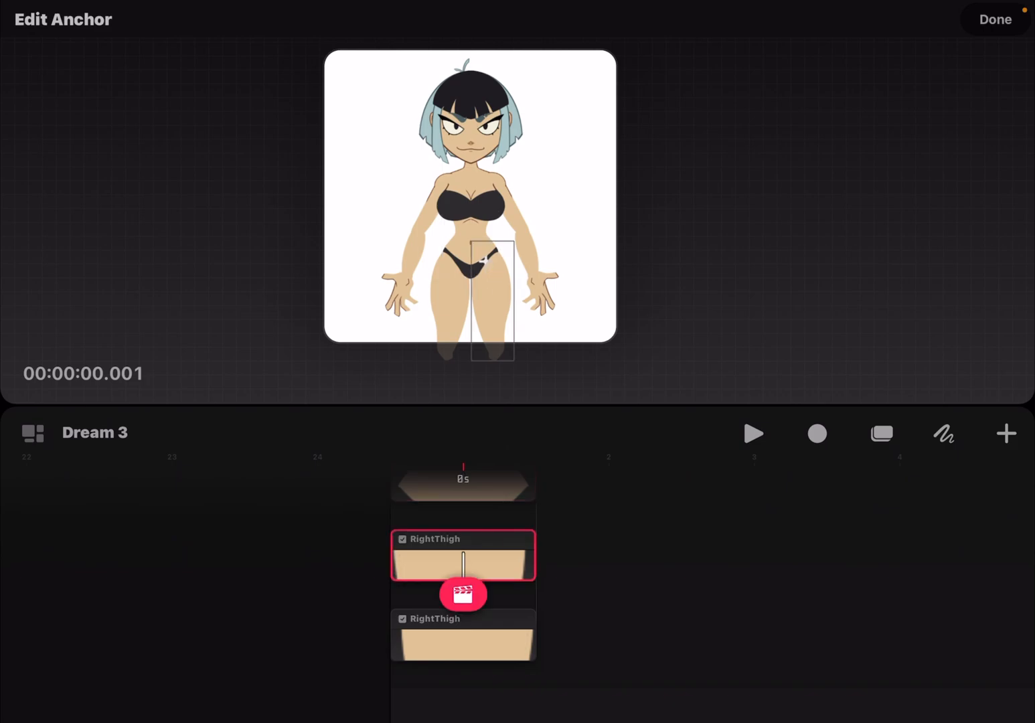
# Step: Set the RightThigh anchor at the hip joint
pyautogui.click(463, 635)
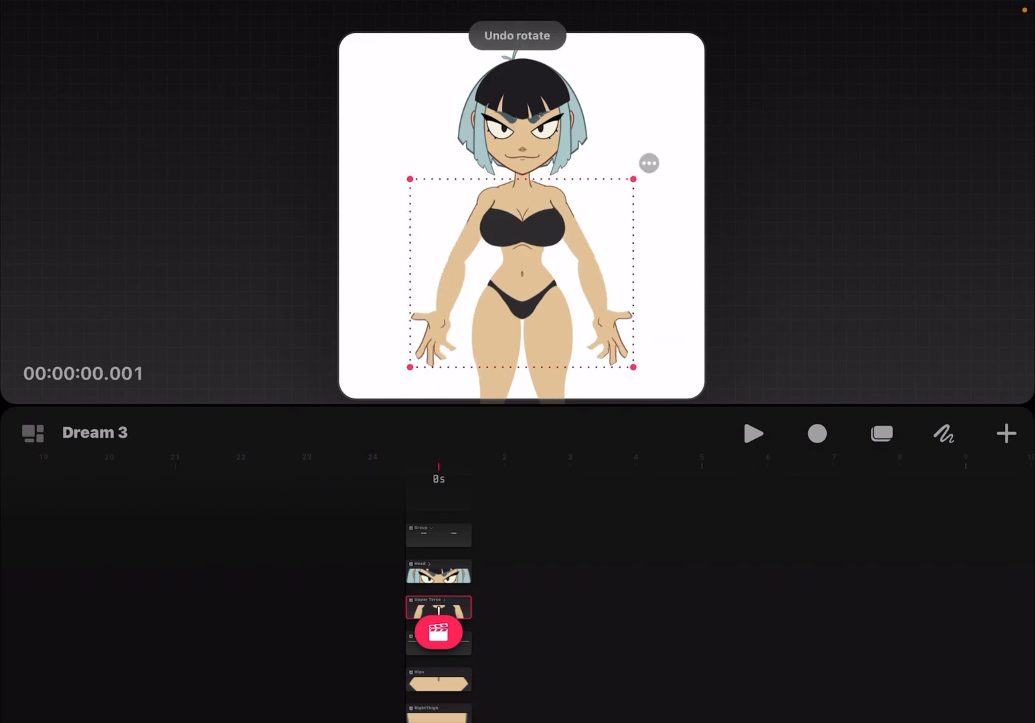
# Step: Switch Dream 3 into Timeline Edit mode showing the character's stacked tracks
pyautogui.click(649, 164)
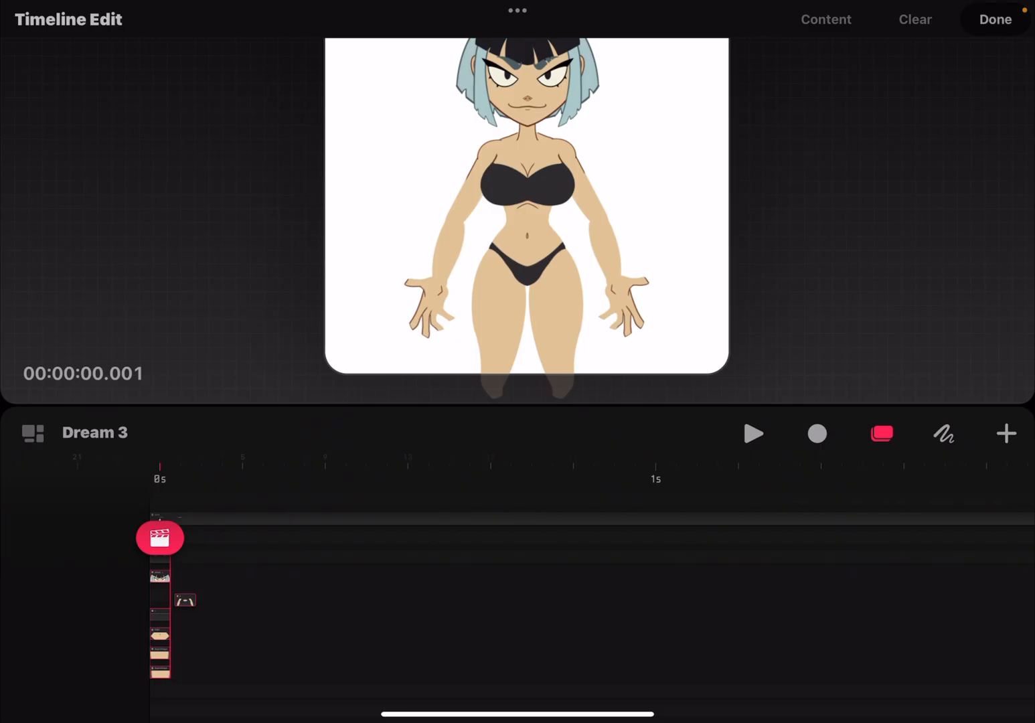
# Step: Leave to the home screen and reopen Procreate Dreams to its On My iPad gallery
pyautogui.click(995, 19)
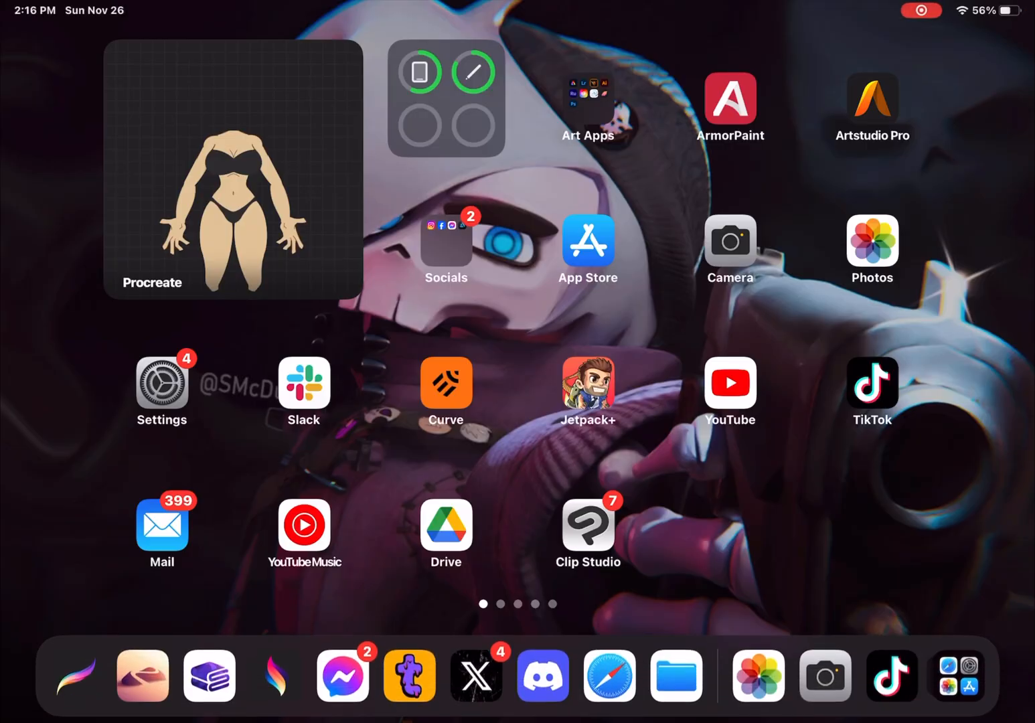
pyautogui.click(233, 172)
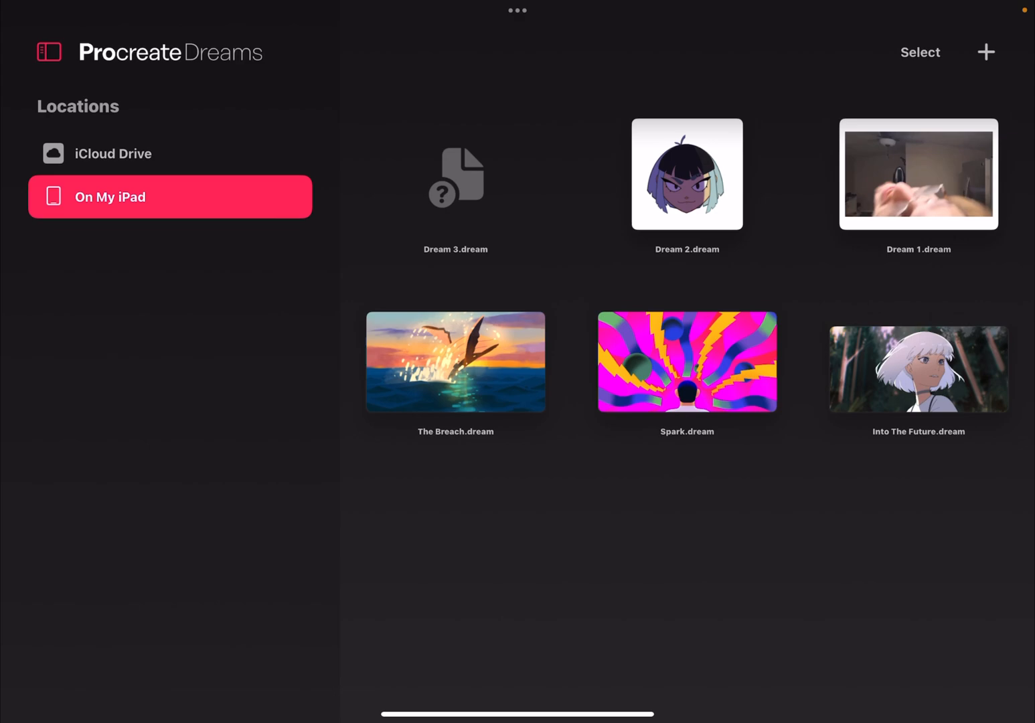